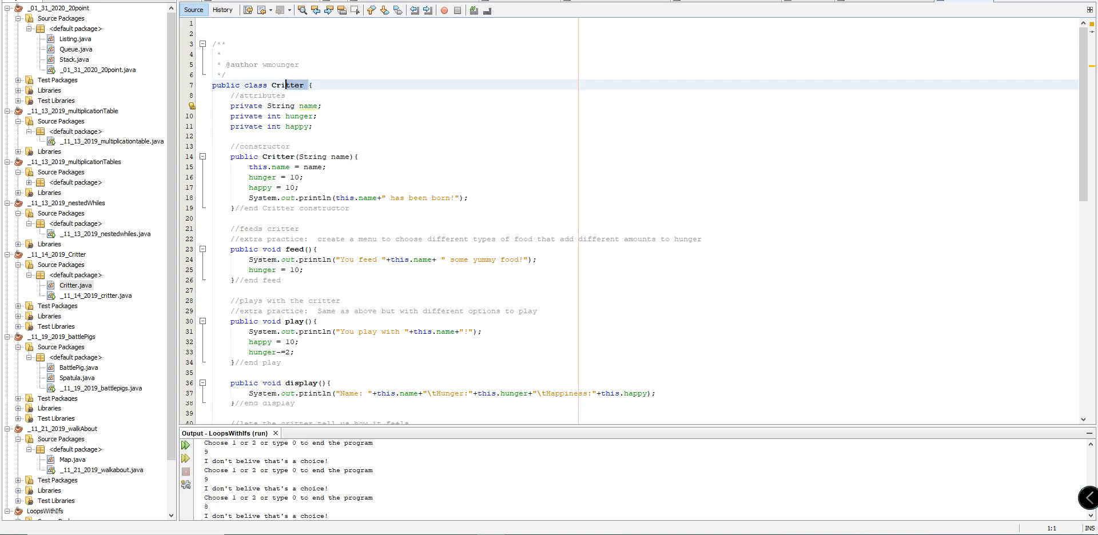
Show the _11_14_2019_critter.java main method instead of the Critter.java class.
{"action": "double_click", "coordinate": [287, 85]}
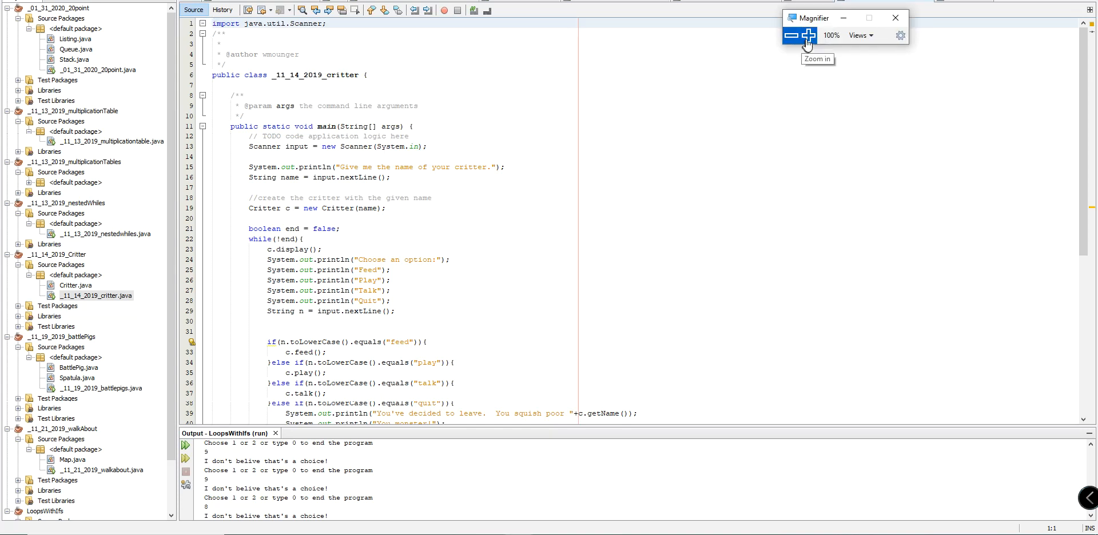
{"action": "left_click", "coordinate": [807, 35]}
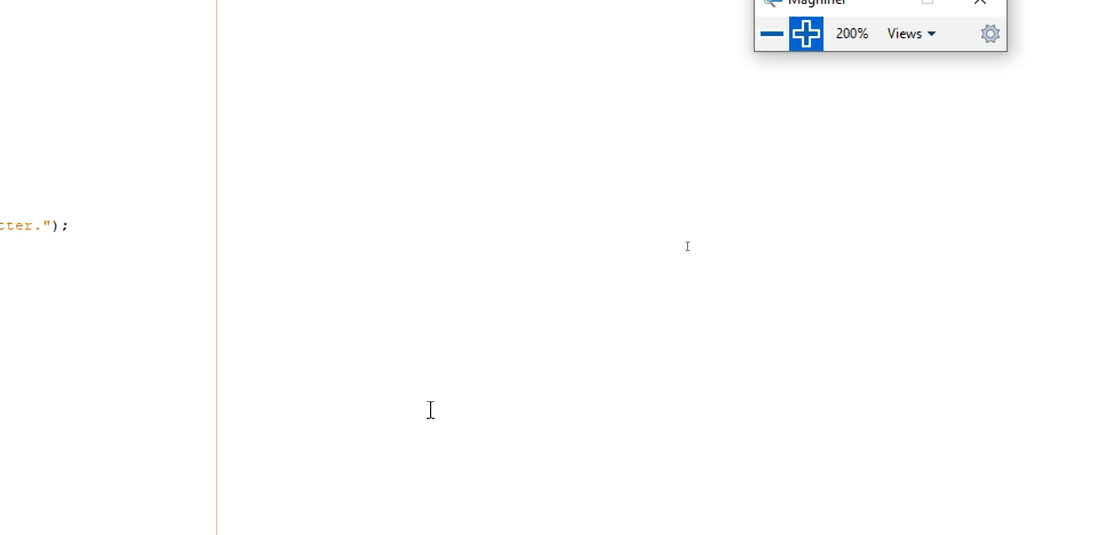
{"action": "mouse_move", "coordinate": [449, 352]}
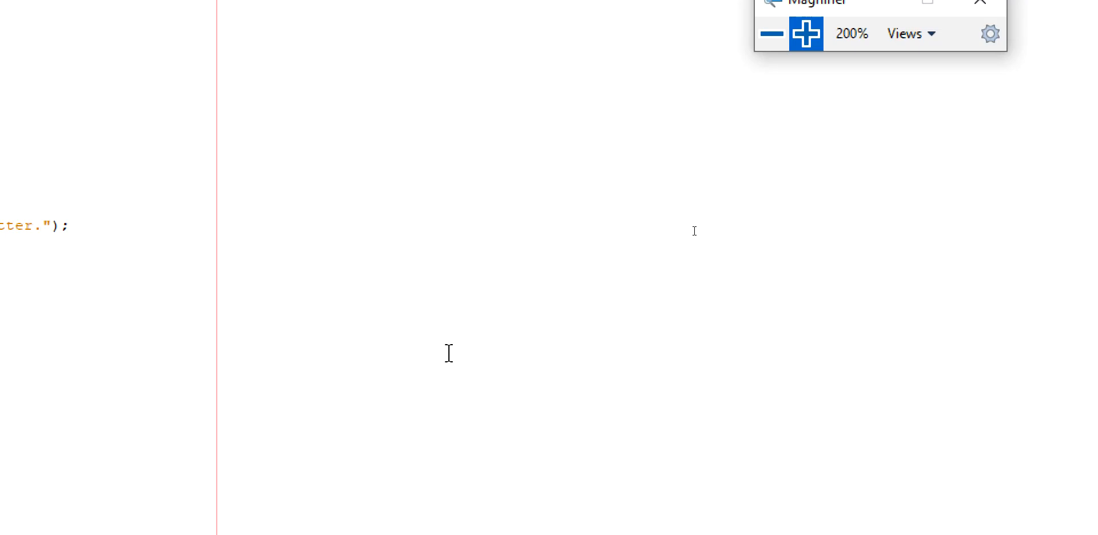
{"action": "mouse_move", "coordinate": [293, 248]}
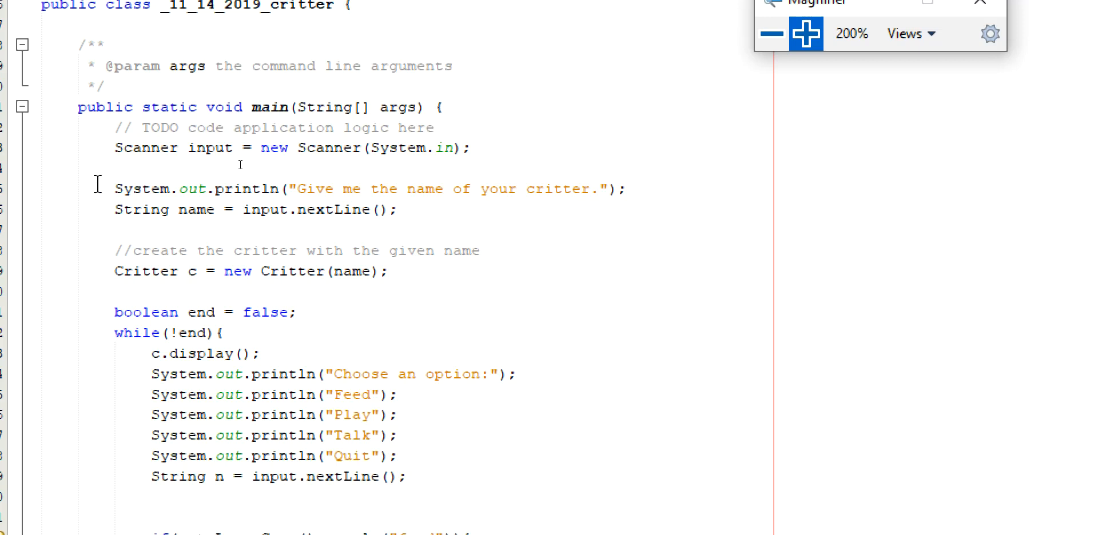
{"action": "scroll", "scroll_direction": "down", "scroll_amount": 3}
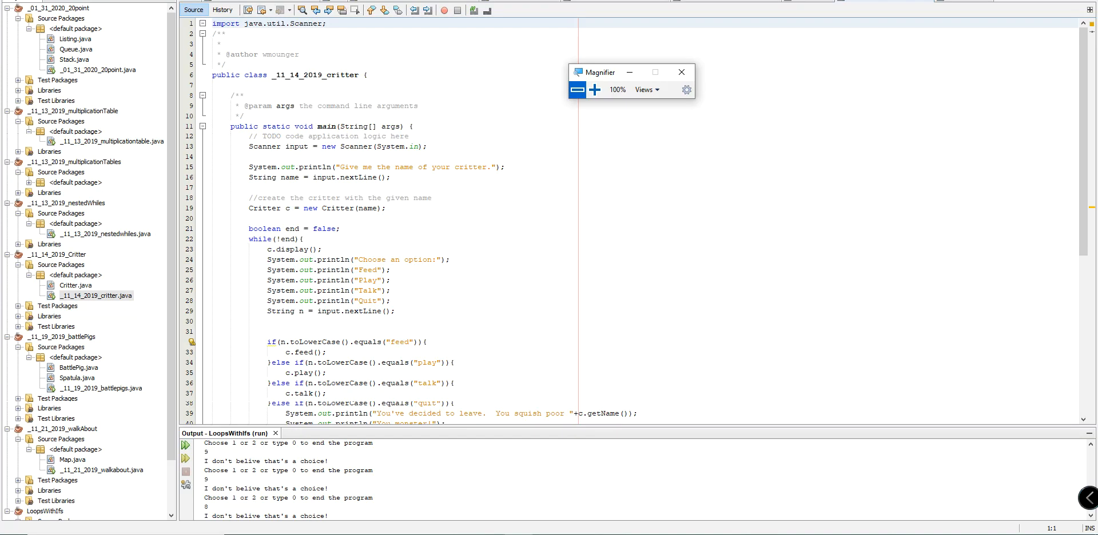
{"action": "mouse_move", "coordinate": [168, 114]}
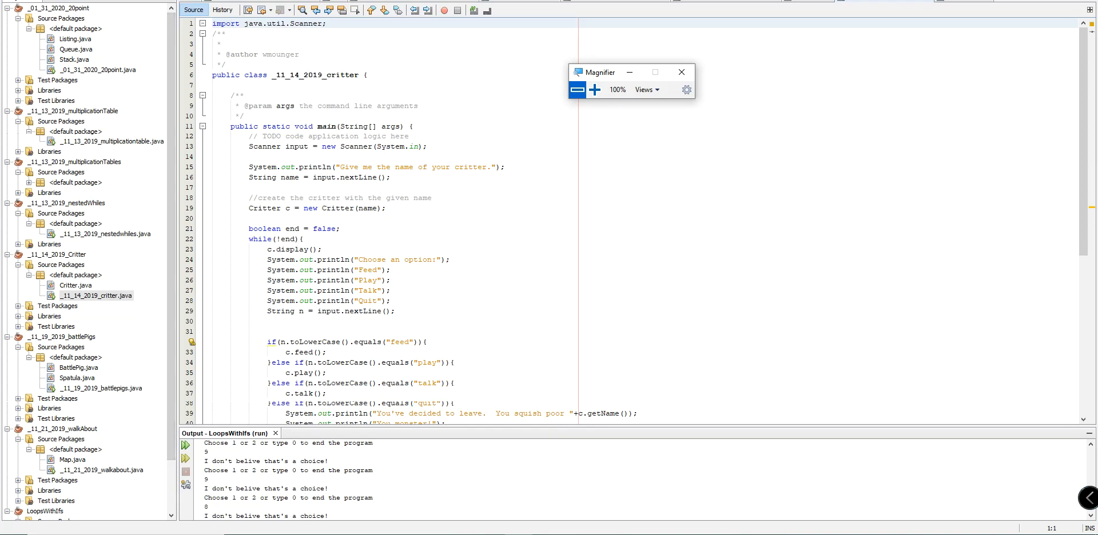
{"action": "mouse_move", "coordinate": [473, 275]}
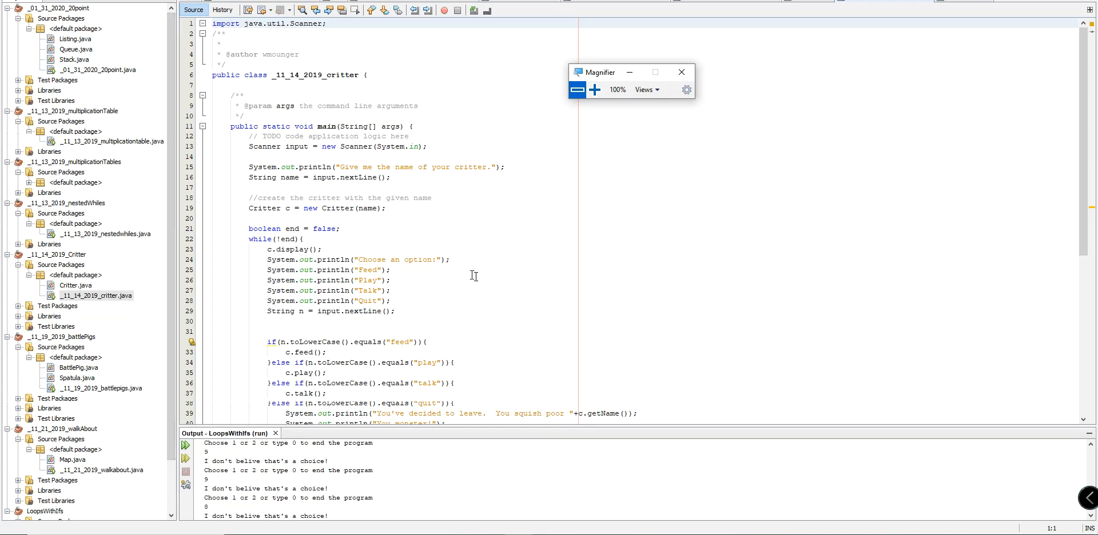
{"action": "mouse_move", "coordinate": [460, 299]}
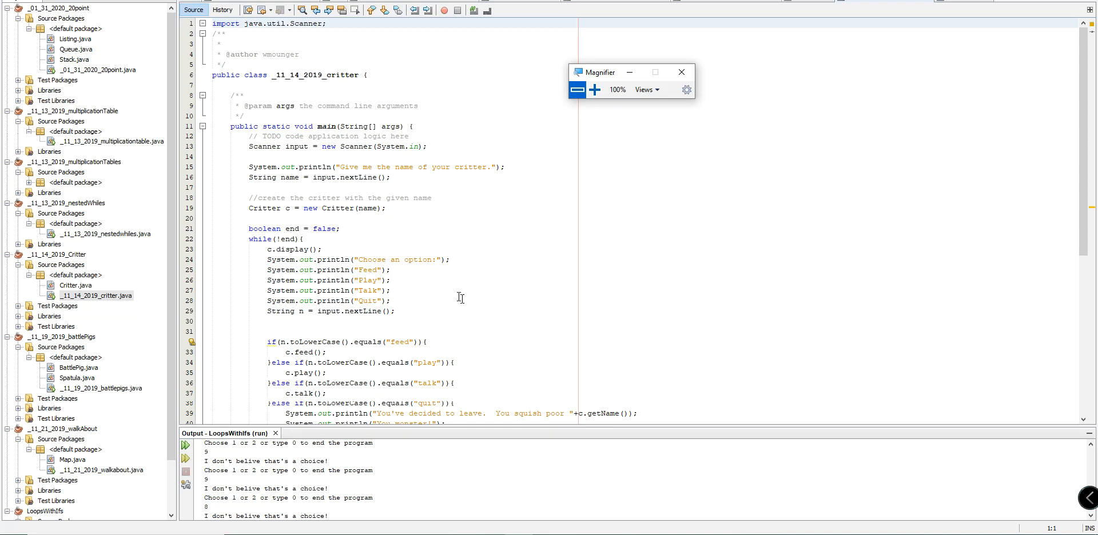
{"action": "mouse_move", "coordinate": [772, 203]}
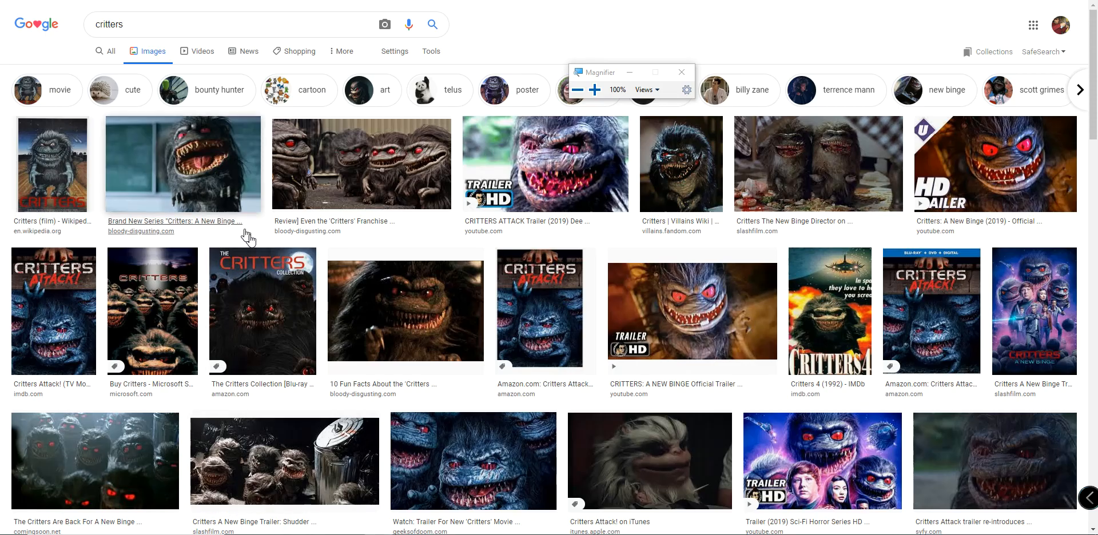
Search Google Images for 'mr saturn' and browse the fuzzy pickles results.
{"action": "scroll", "scroll_direction": "down", "scroll_amount": 3}
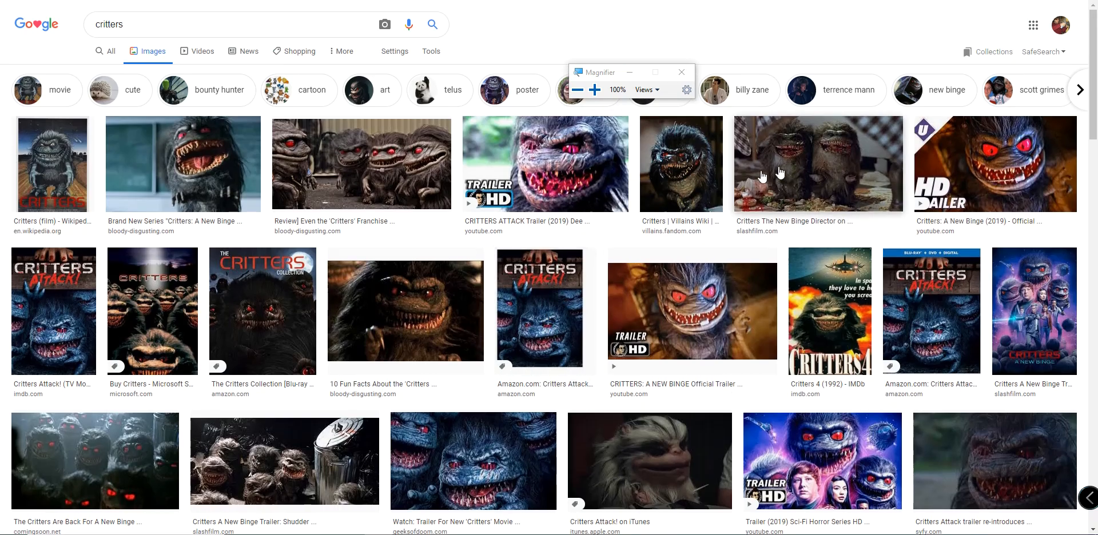
{"action": "mouse_move", "coordinate": [324, 166]}
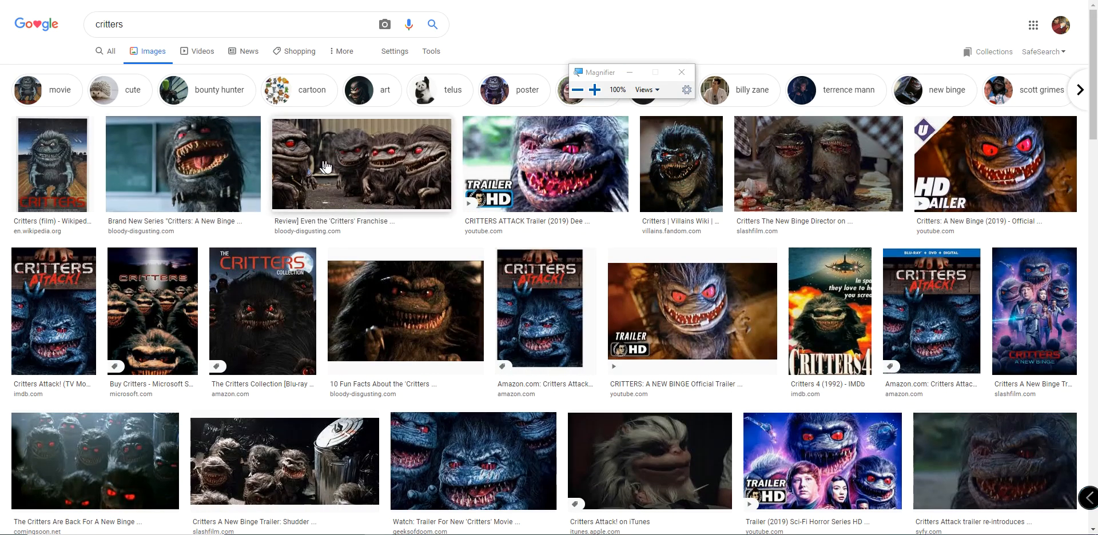
{"action": "mouse_move", "coordinate": [682, 306]}
{"action": "type", "text": "warm and fuzzy "}
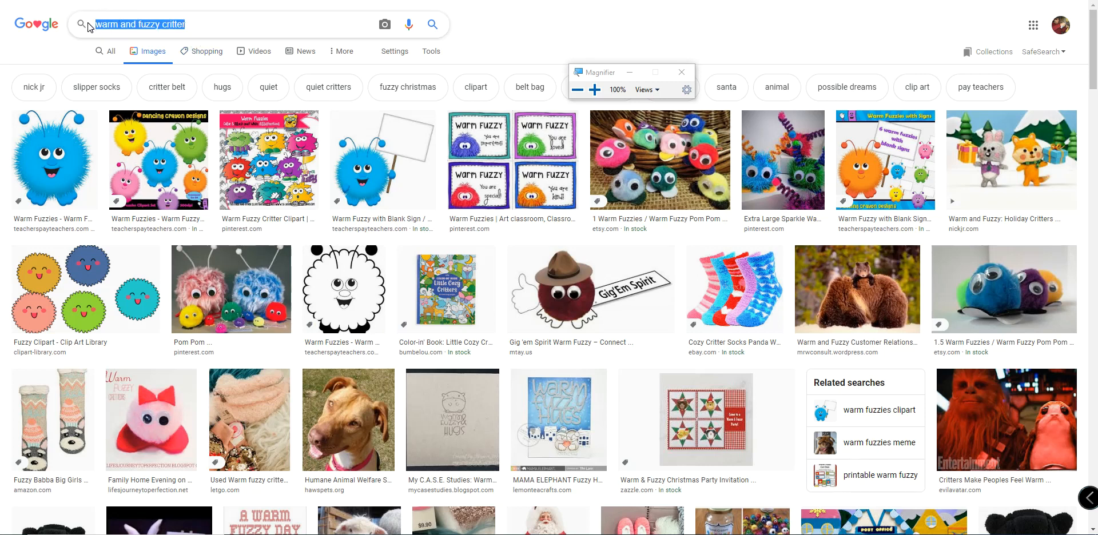
{"action": "type", "text": "mr saturn"}
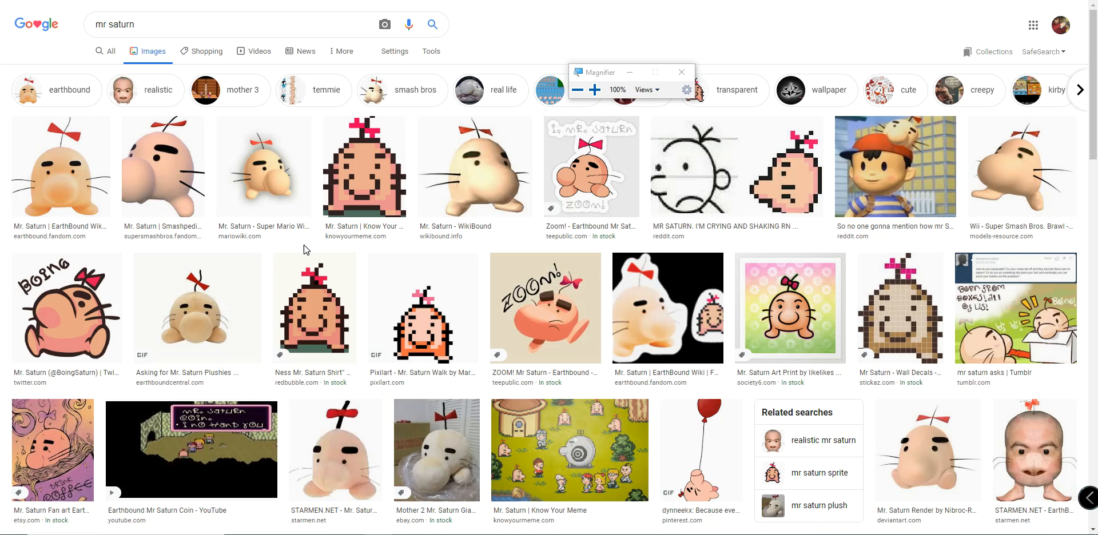
{"action": "mouse_move", "coordinate": [260, 315]}
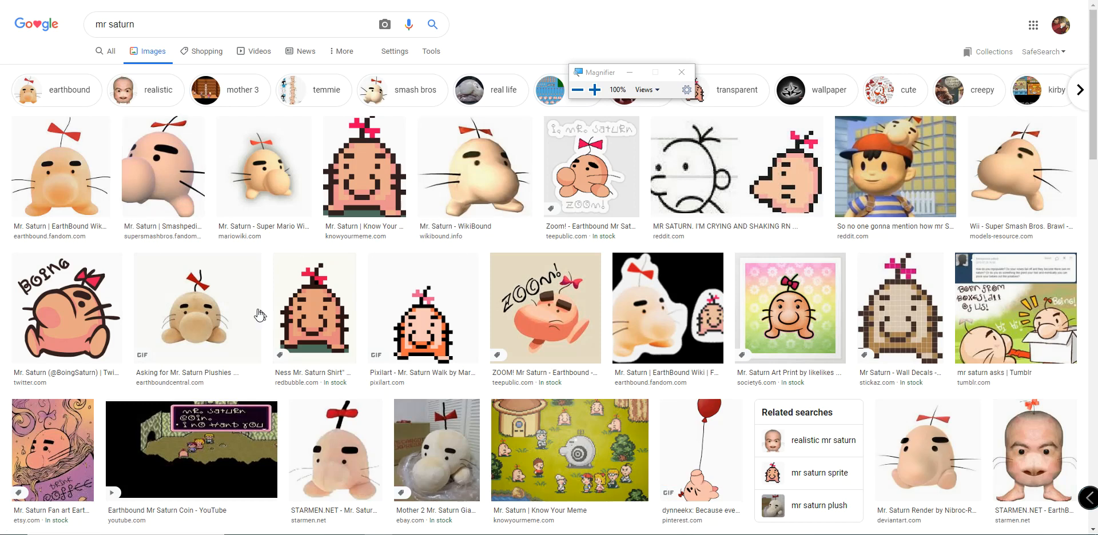
{"action": "scroll", "scroll_direction": "down", "scroll_amount": 3}
{"action": "type", "text": " fuzzy pickles"}
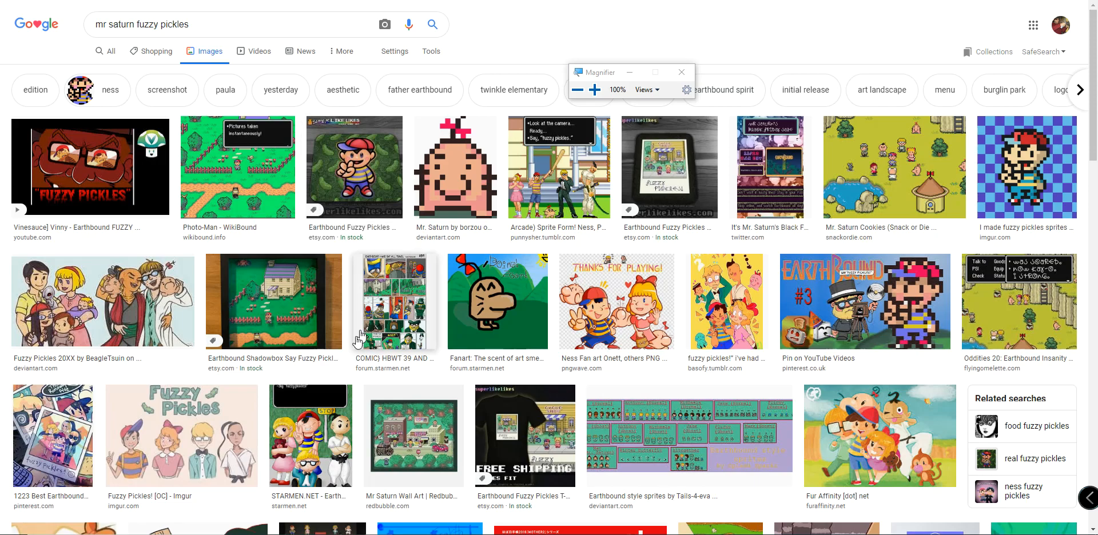
{"action": "scroll", "scroll_direction": "down", "scroll_amount": 3}
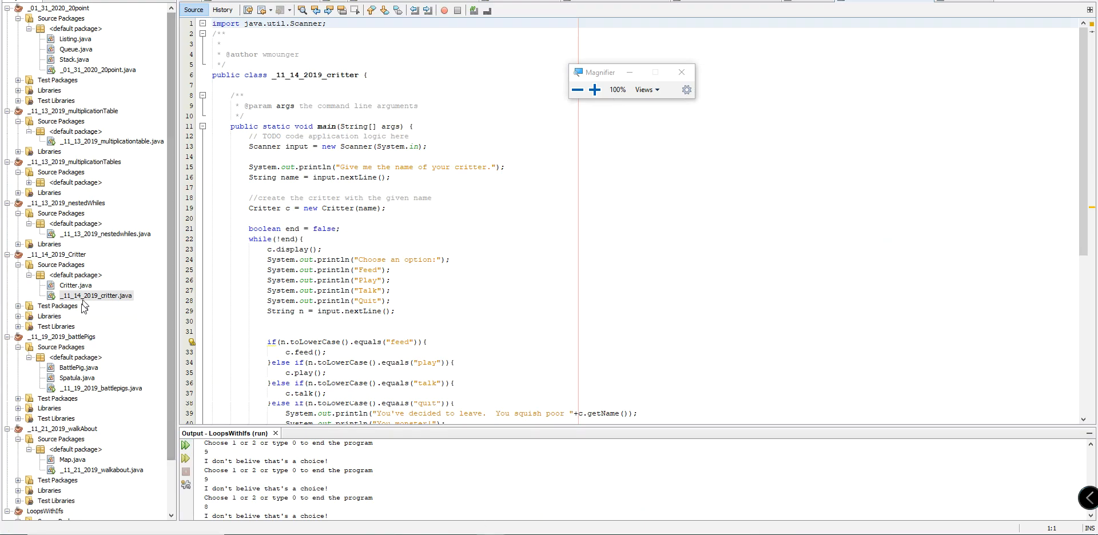
Open Critter.java from the default package and scroll to its constructor and feed method.
{"action": "left_click", "coordinate": [76, 286]}
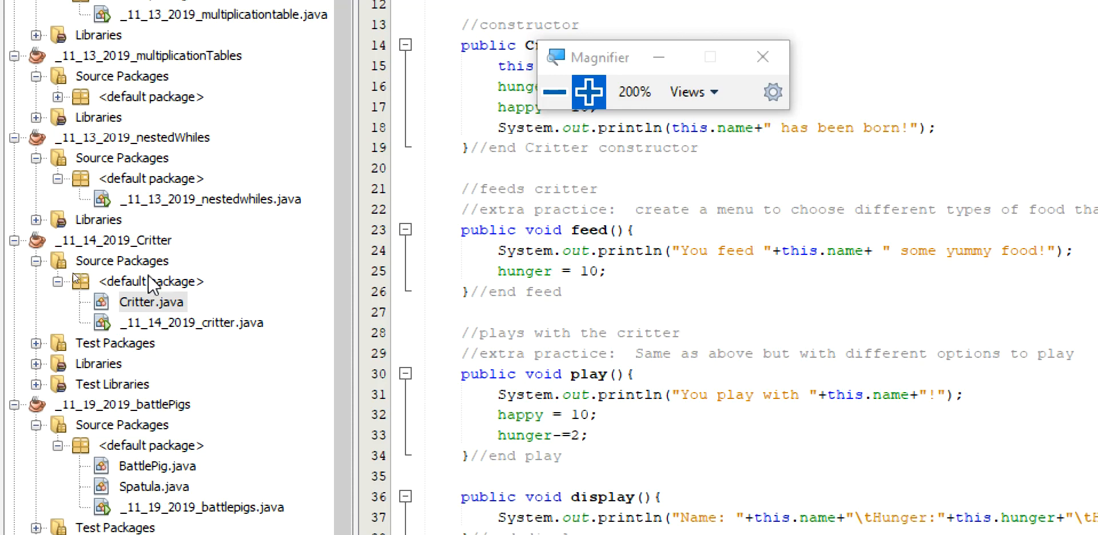
{"action": "right_click", "coordinate": [150, 280]}
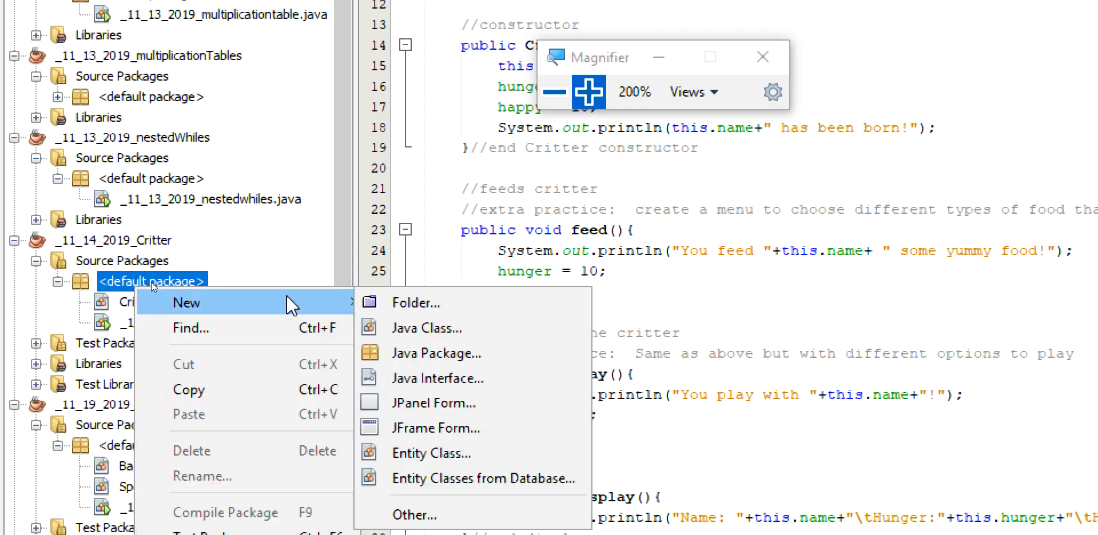
{"action": "mouse_move", "coordinate": [536, 177]}
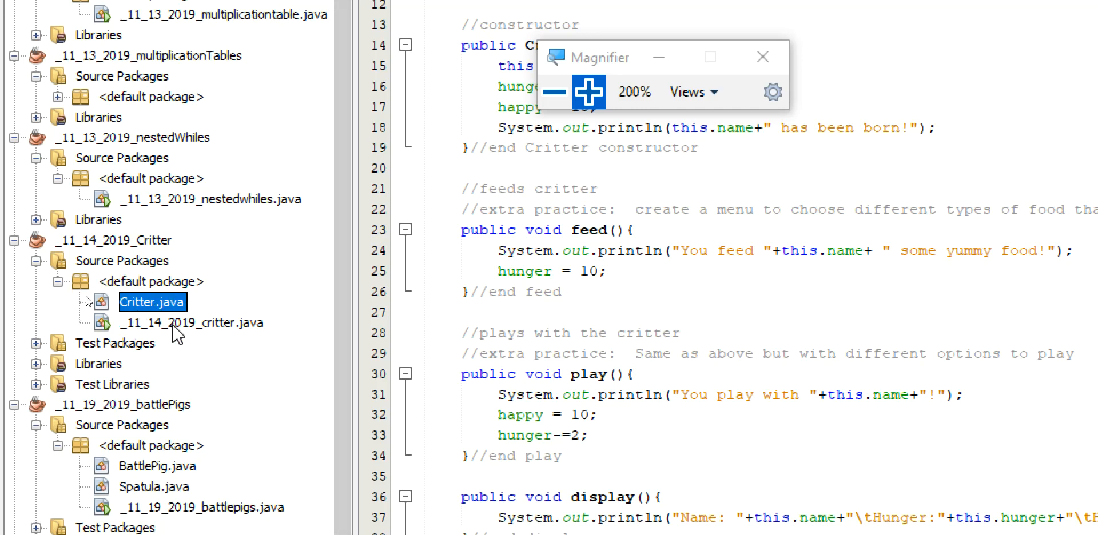
{"action": "left_click", "coordinate": [191, 323]}
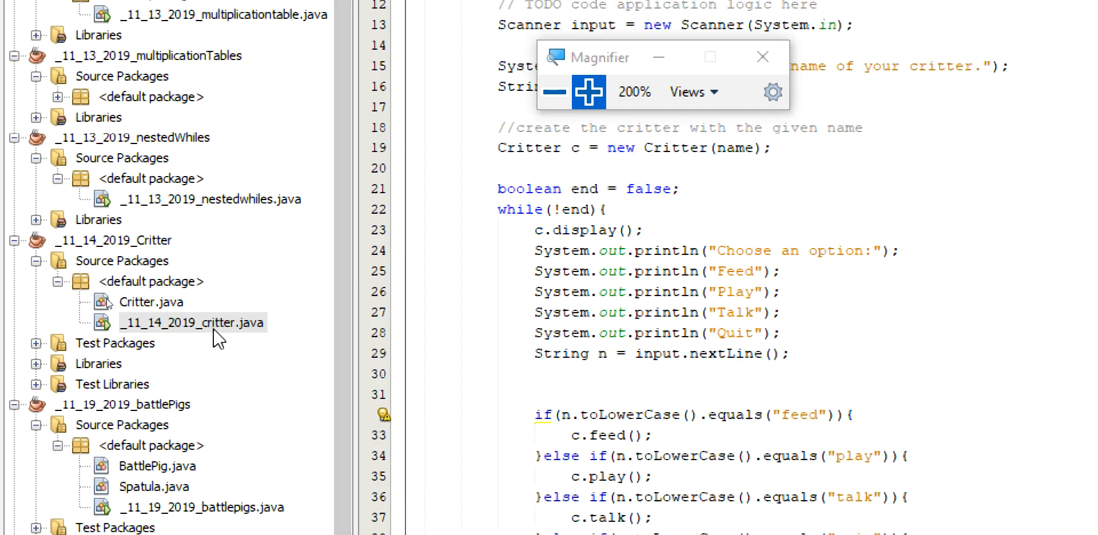
{"action": "double_click", "coordinate": [151, 302]}
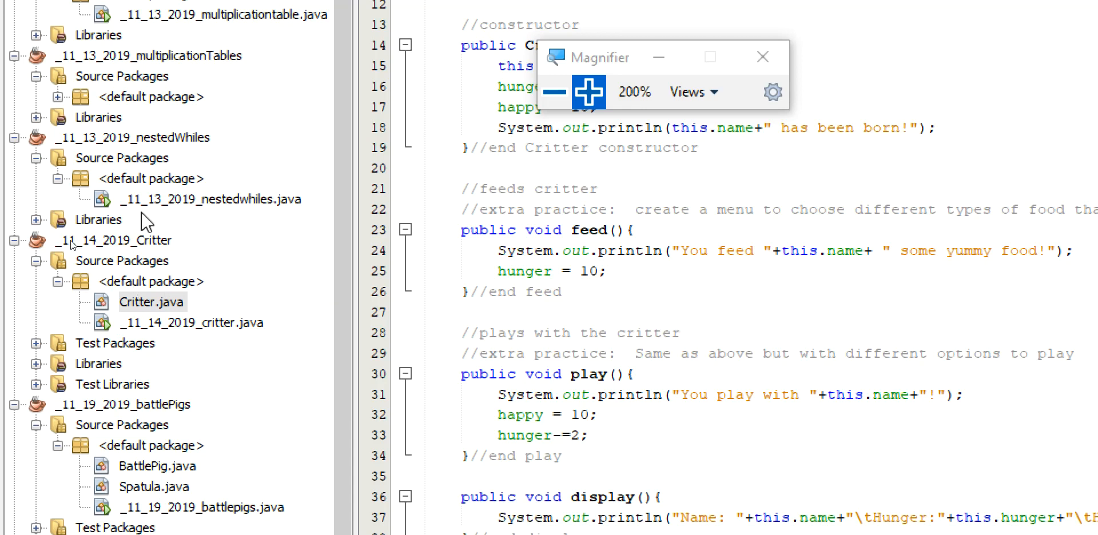
{"action": "mouse_move", "coordinate": [197, 198]}
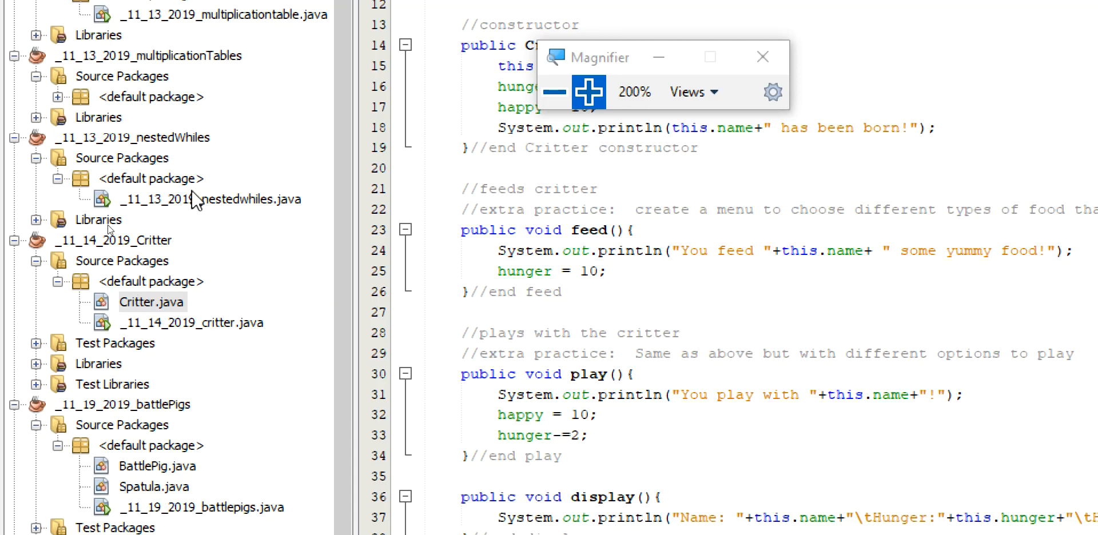
{"action": "scroll", "scroll_direction": "down", "scroll_amount": 3}
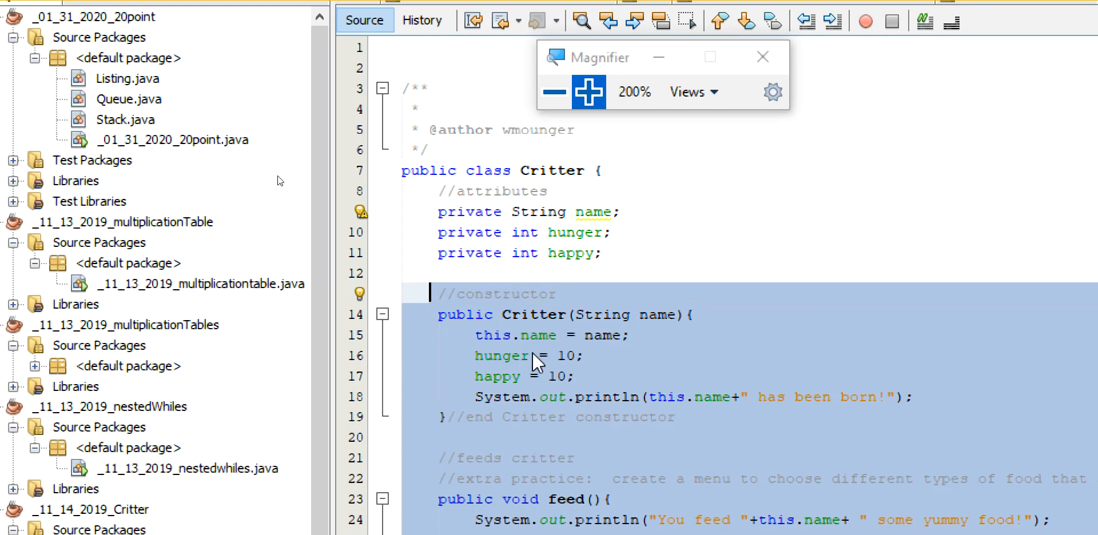
{"action": "mouse_move", "coordinate": [560, 366]}
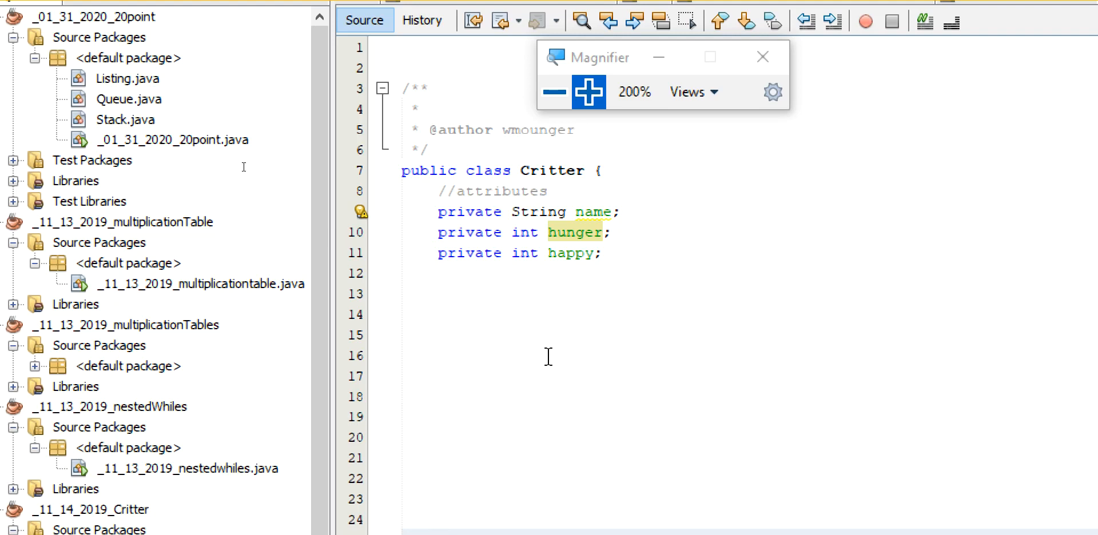
Select the name, hunger and happy attribute declarations in Critter.java.
{"action": "left_click_drag", "start_coordinate": [448, 190], "coordinate": [601, 252]}
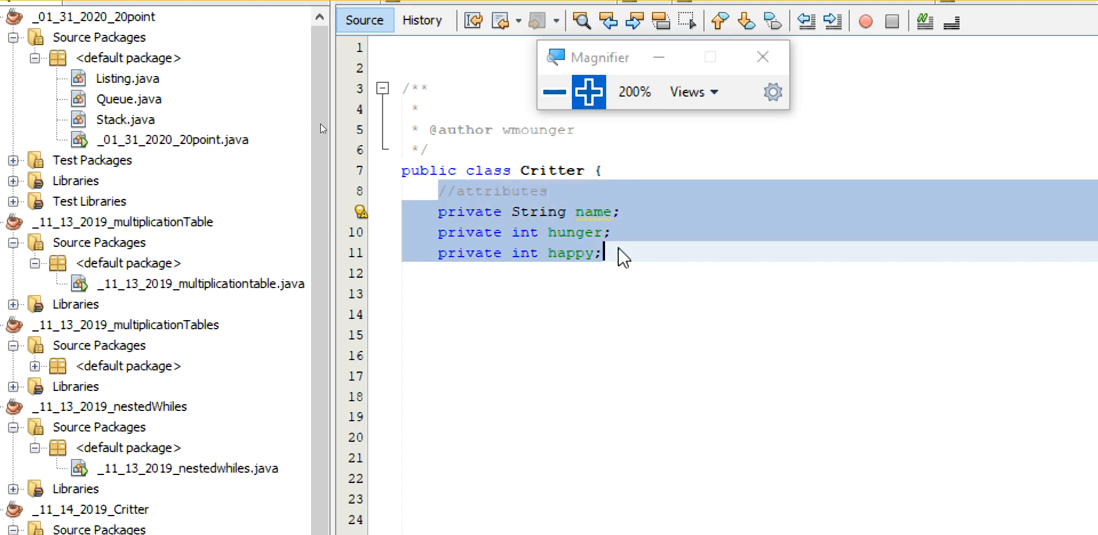
{"action": "left_click", "coordinate": [604, 253]}
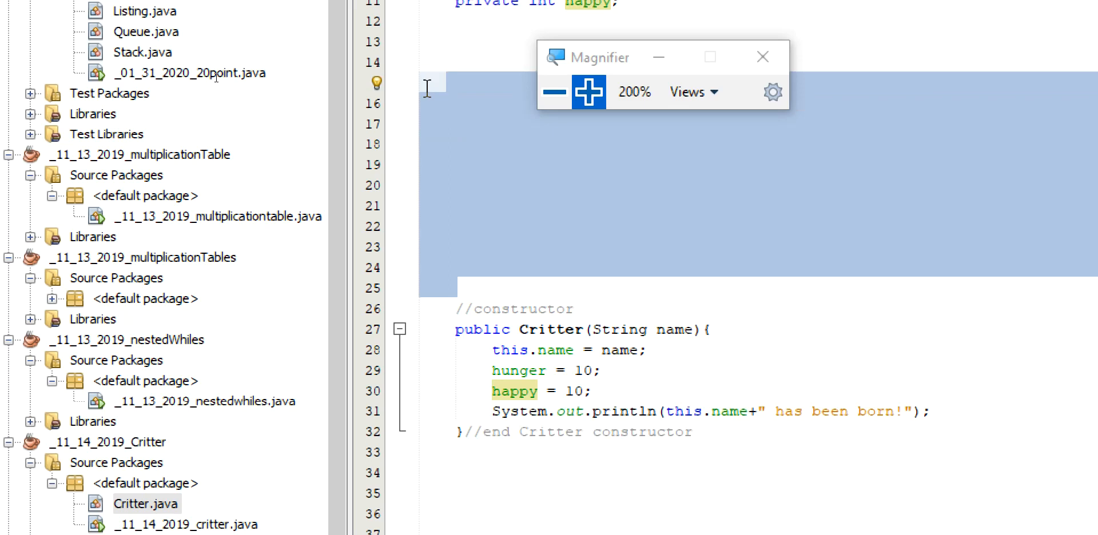
{"action": "scroll", "scroll_direction": "down", "scroll_amount": 3}
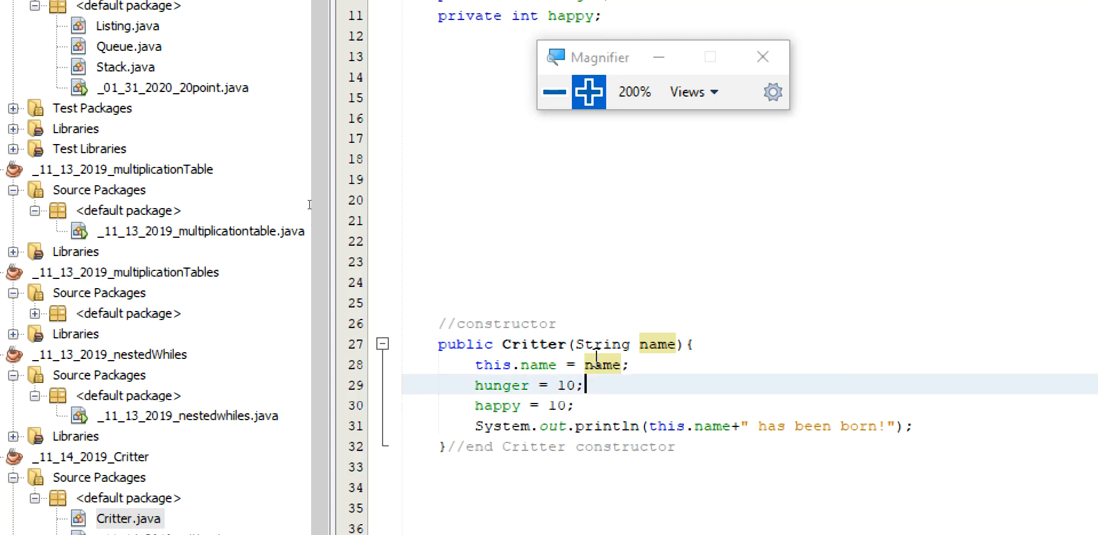
{"action": "type", "text": "//"}
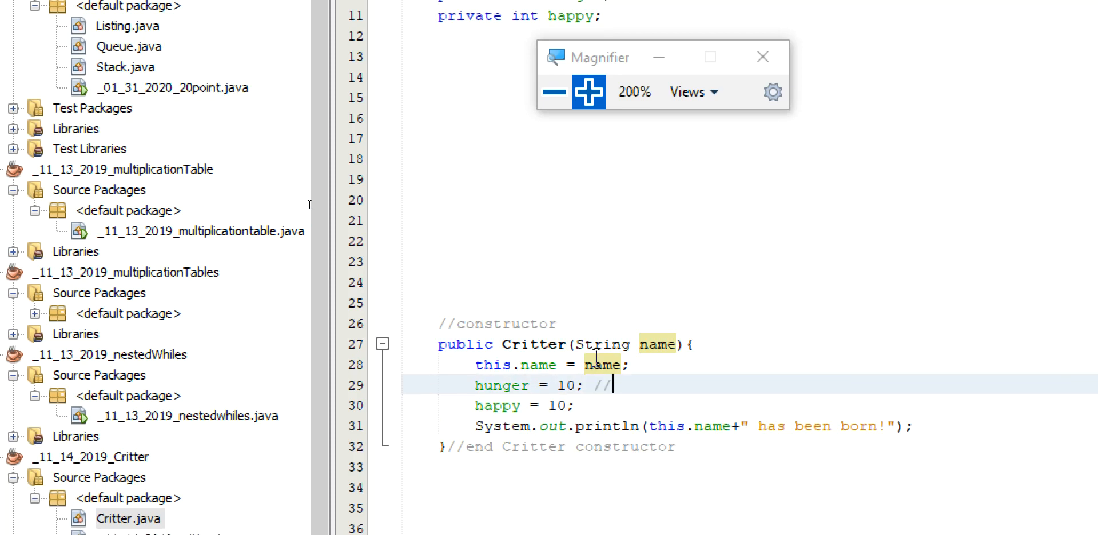
{"action": "type", "text": "10 is going to be the hiest"}
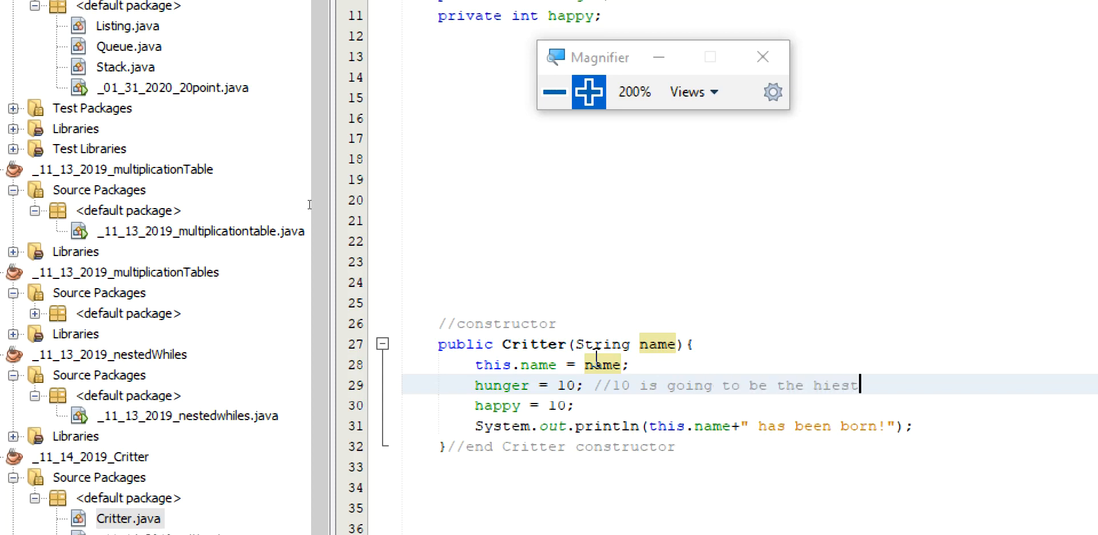
{"action": "type", "text": "highest.."}
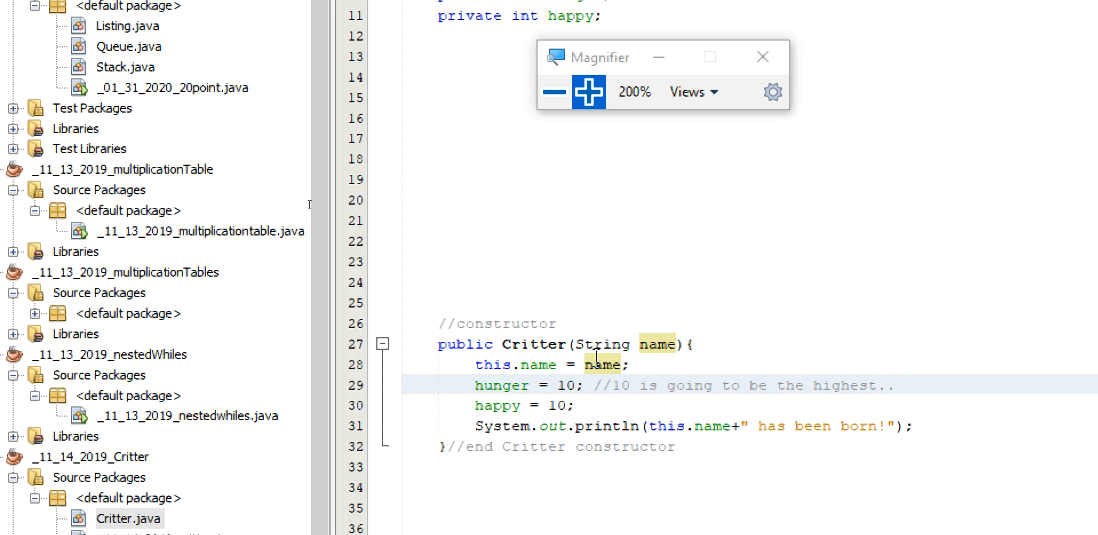
{"action": "left_click", "coordinate": [905, 385]}
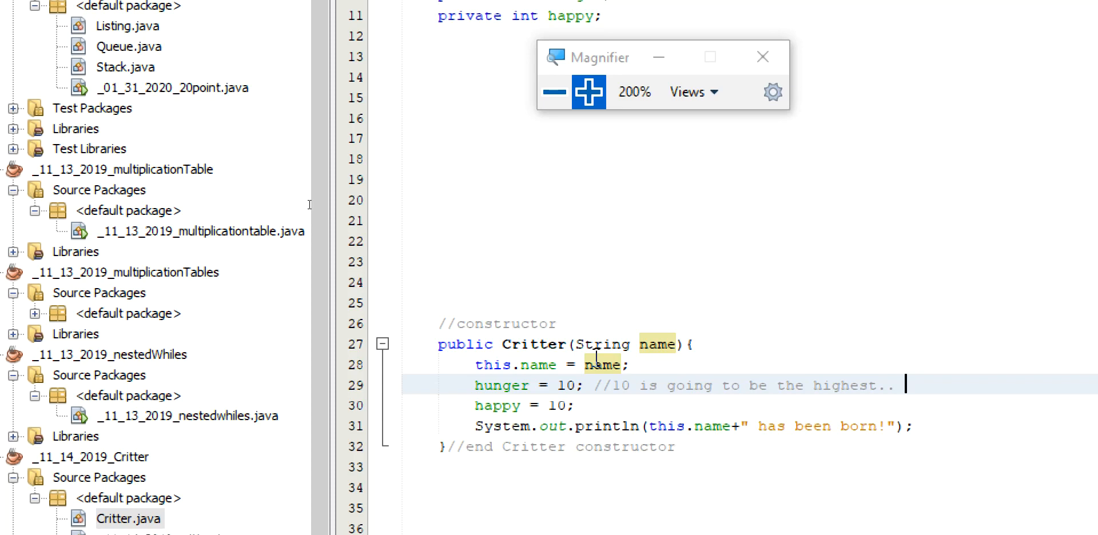
{"action": "mouse_move", "coordinate": [547, 221]}
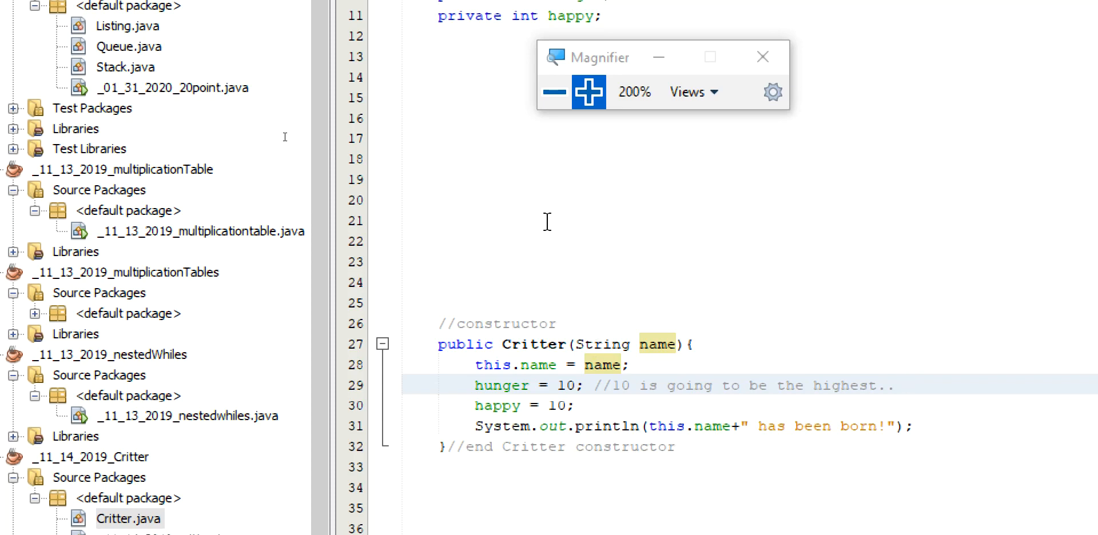
{"action": "mouse_move", "coordinate": [541, 226]}
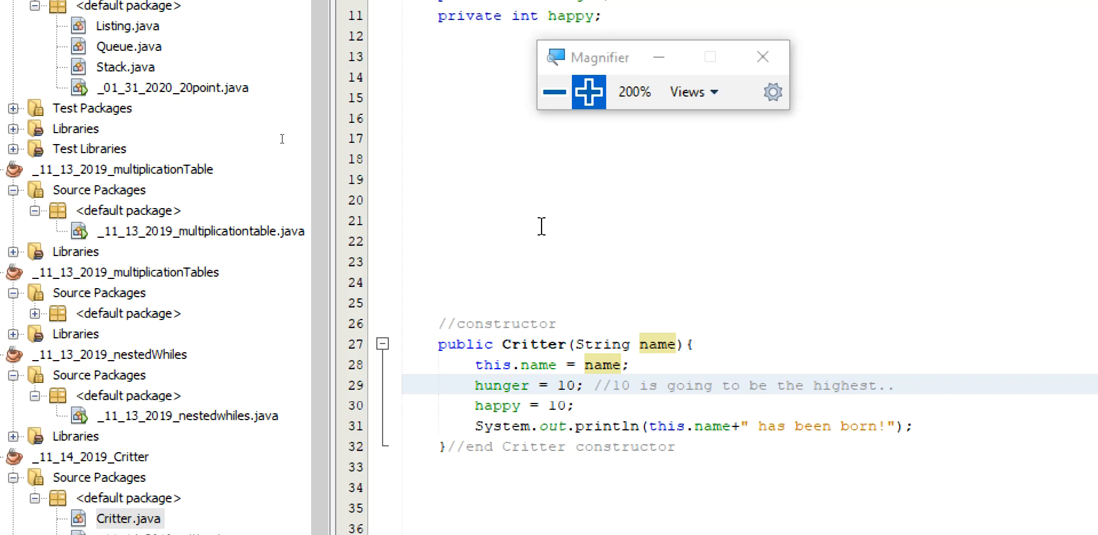
{"action": "left_click", "coordinate": [904, 385]}
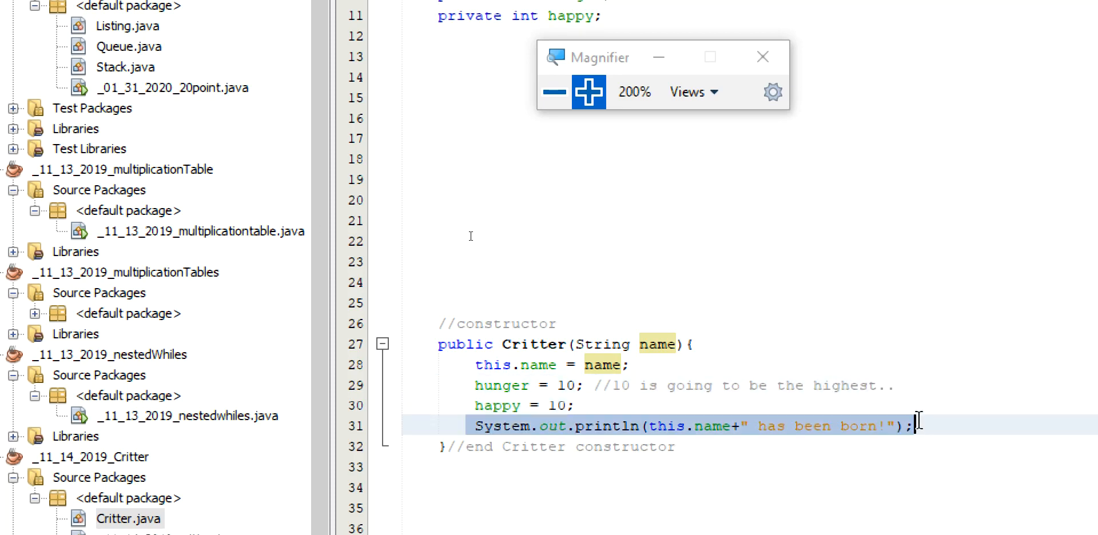
{"action": "scroll", "scroll_direction": "down", "scroll_amount": 3}
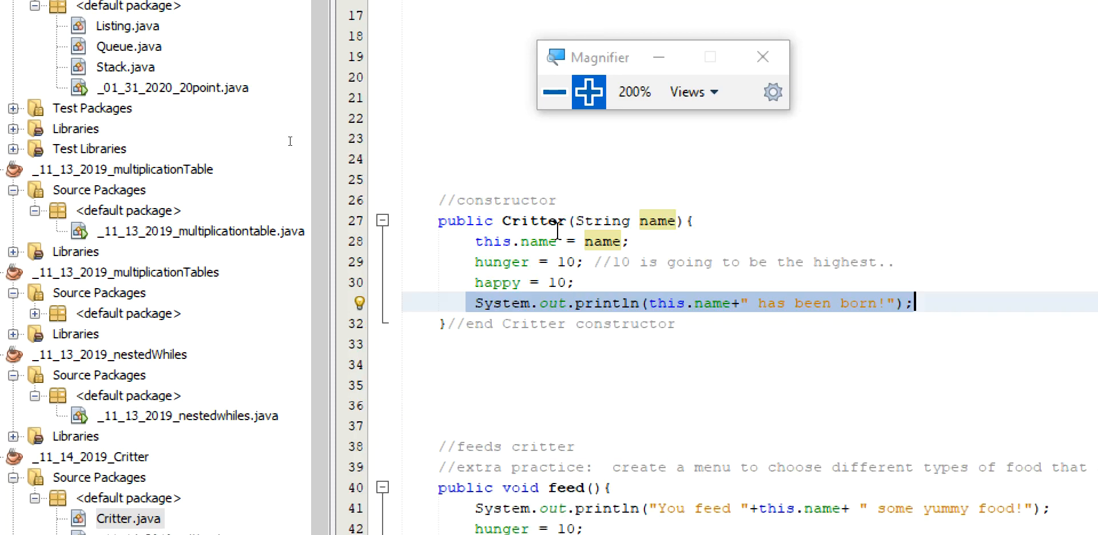
{"action": "scroll", "scroll_direction": "down", "scroll_amount": 3}
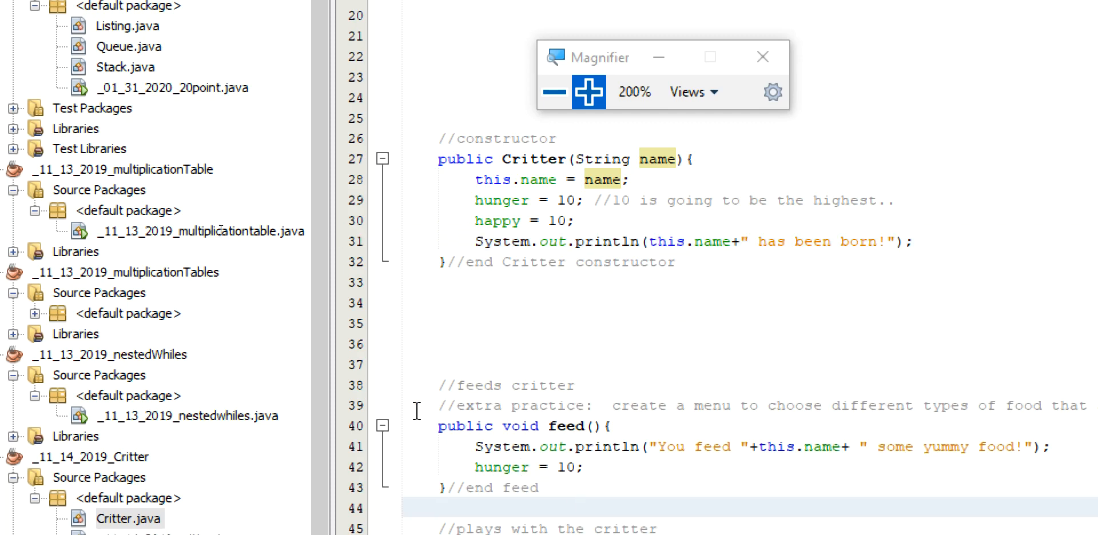
{"action": "left_click_drag", "start_coordinate": [439, 385], "coordinate": [1007, 405]}
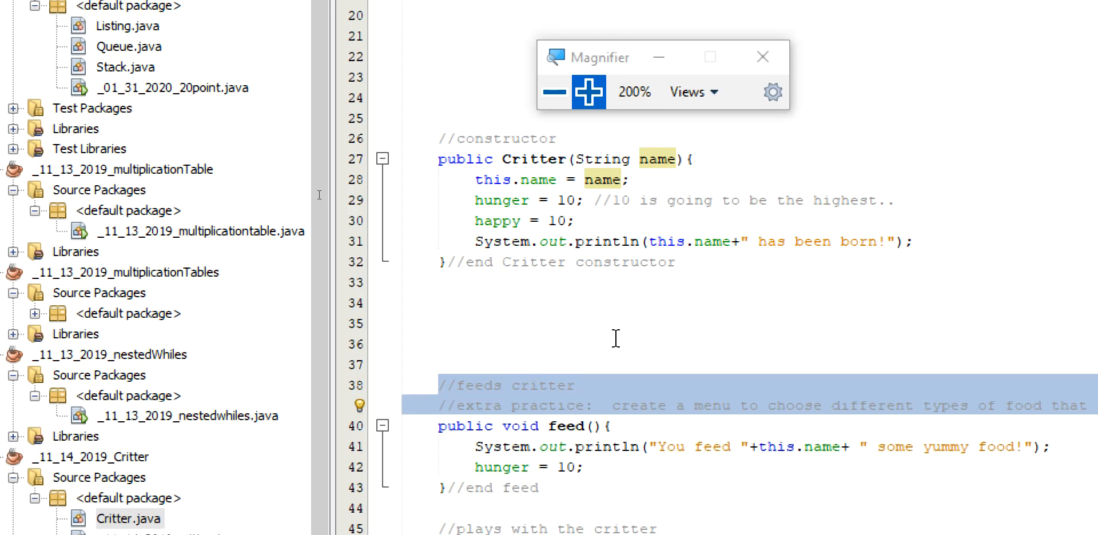
{"action": "scroll", "scroll_direction": "down", "scroll_amount": 3}
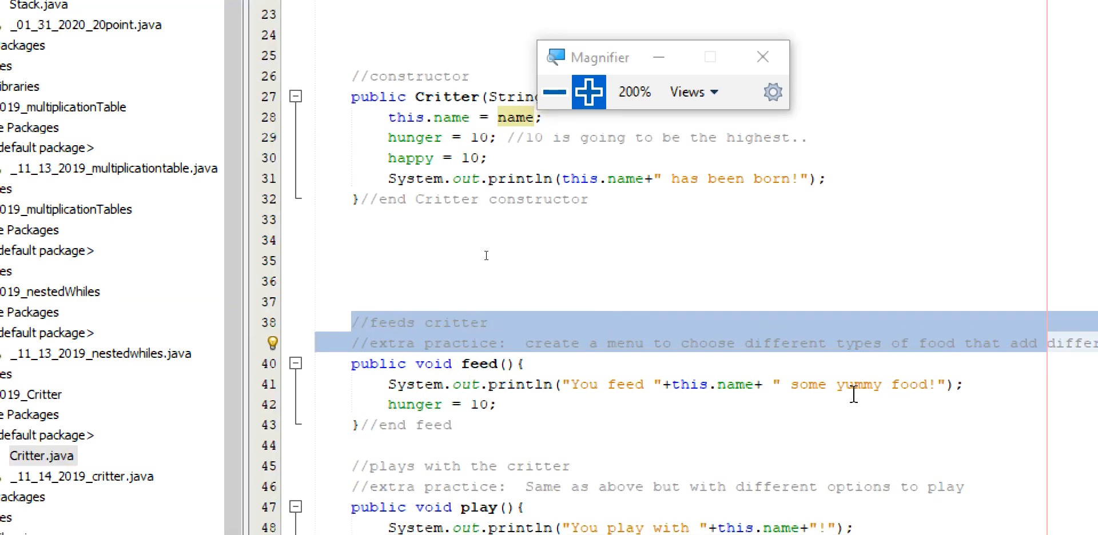
{"action": "scroll", "scroll_direction": "down", "scroll_amount": 3}
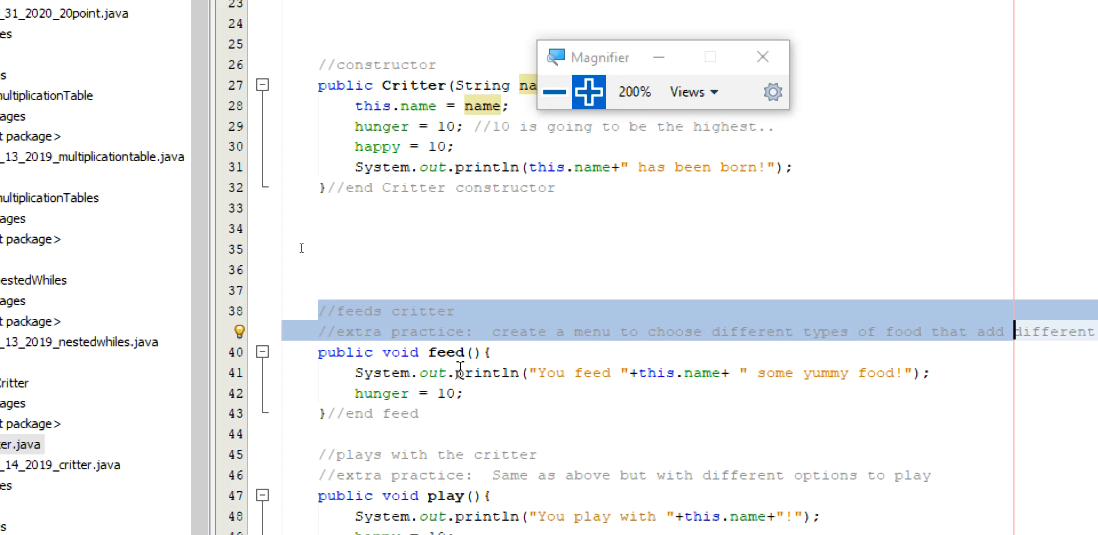
{"action": "left_click", "coordinate": [383, 373]}
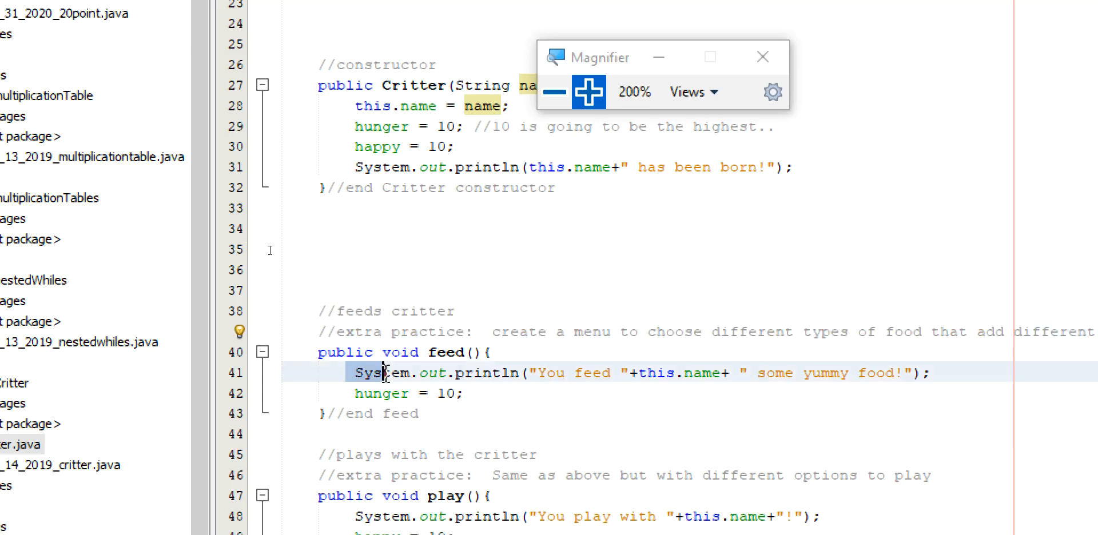
{"action": "scroll", "scroll_direction": "down", "scroll_amount": 3}
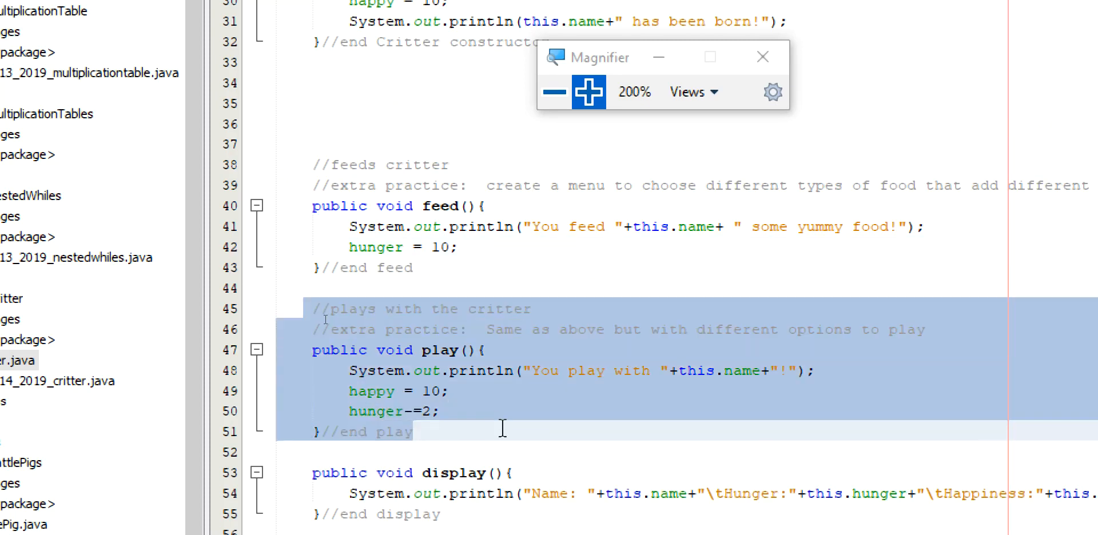
{"action": "left_click", "coordinate": [348, 391]}
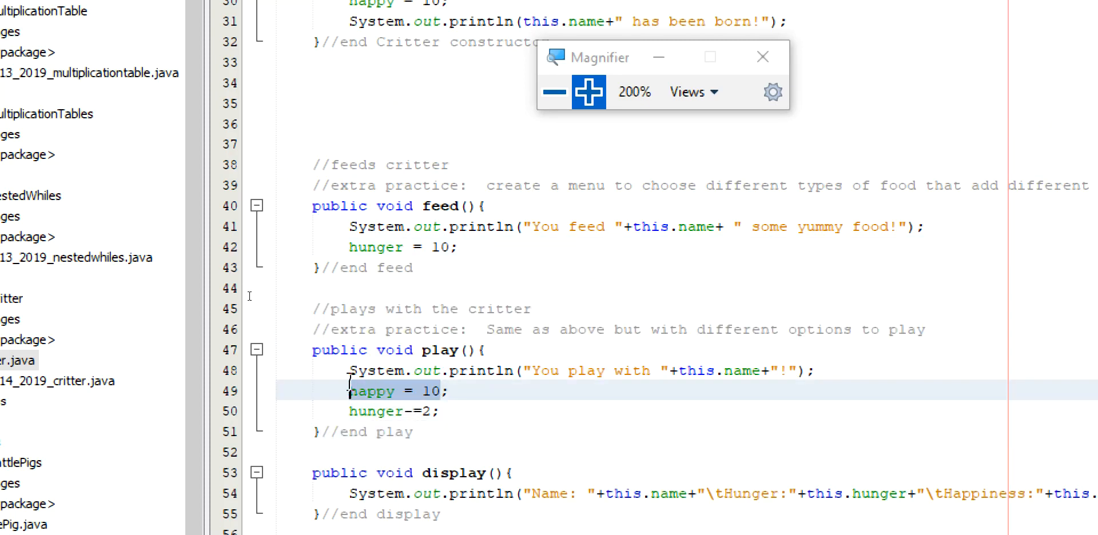
{"action": "left_click", "coordinate": [375, 371]}
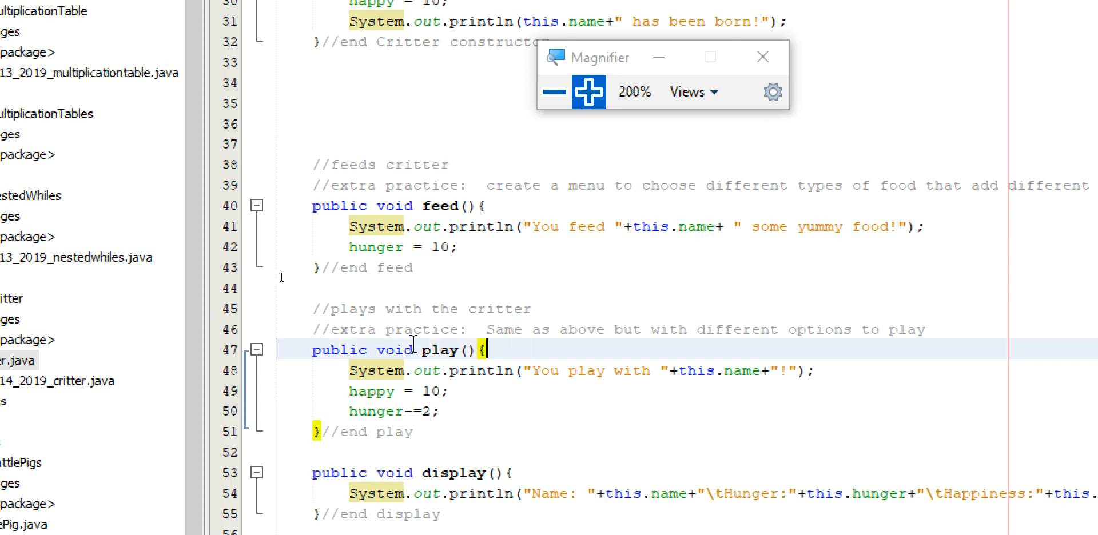
{"action": "mouse_move", "coordinate": [578, 380]}
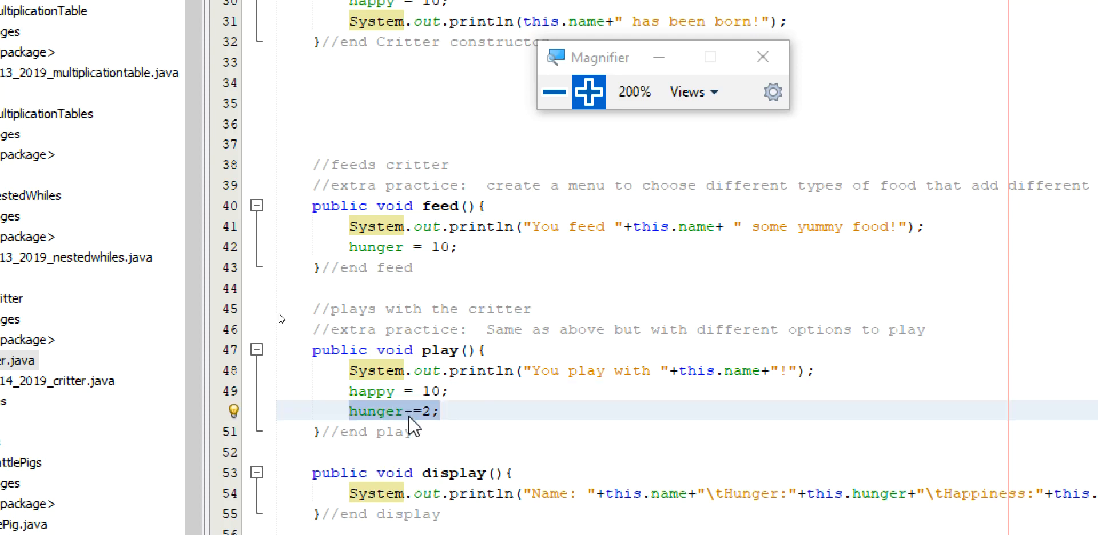
{"action": "left_click", "coordinate": [409, 411]}
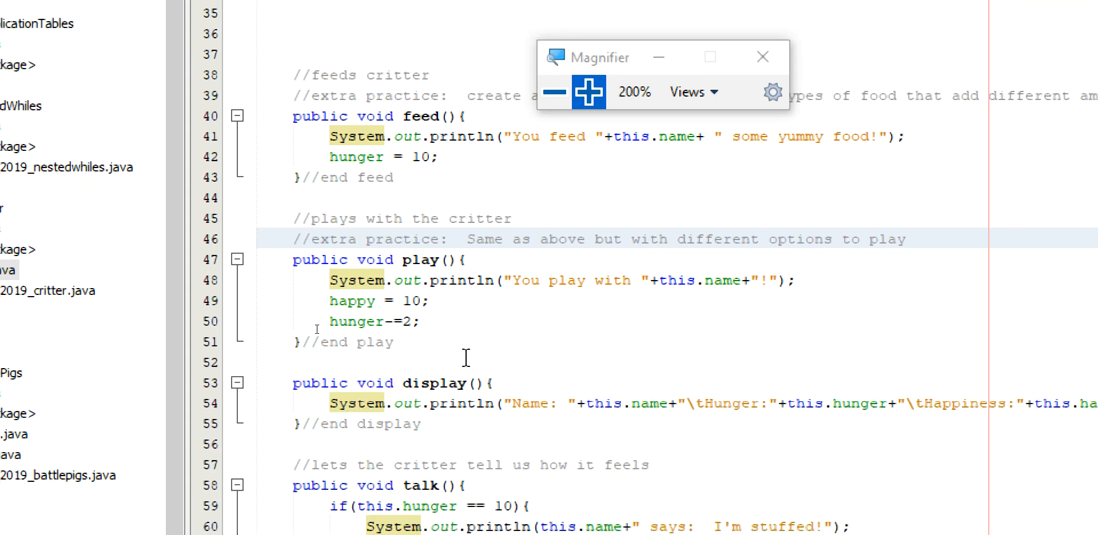
{"action": "mouse_move", "coordinate": [348, 295]}
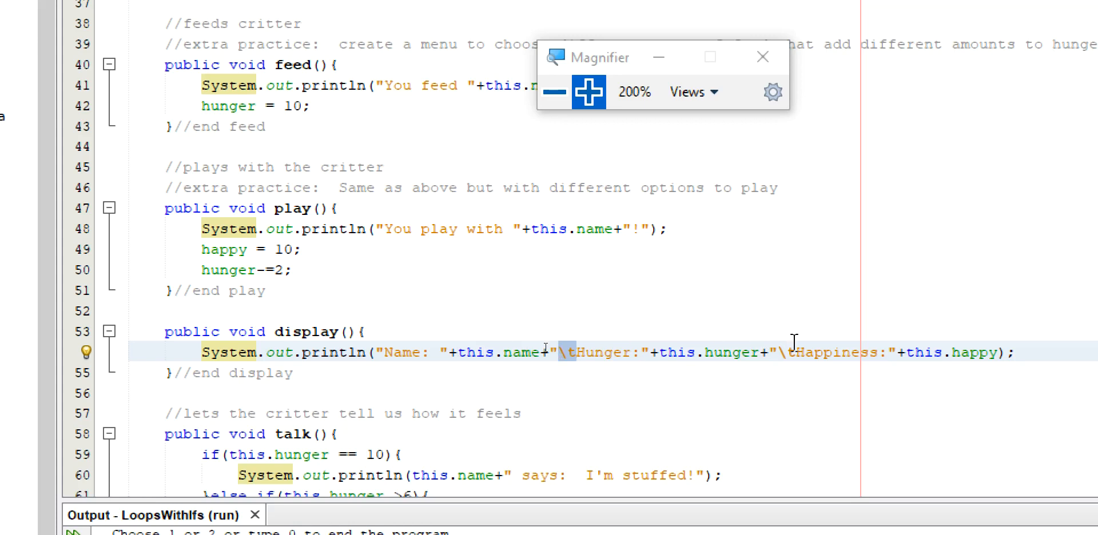
{"action": "left_click", "coordinate": [777, 353]}
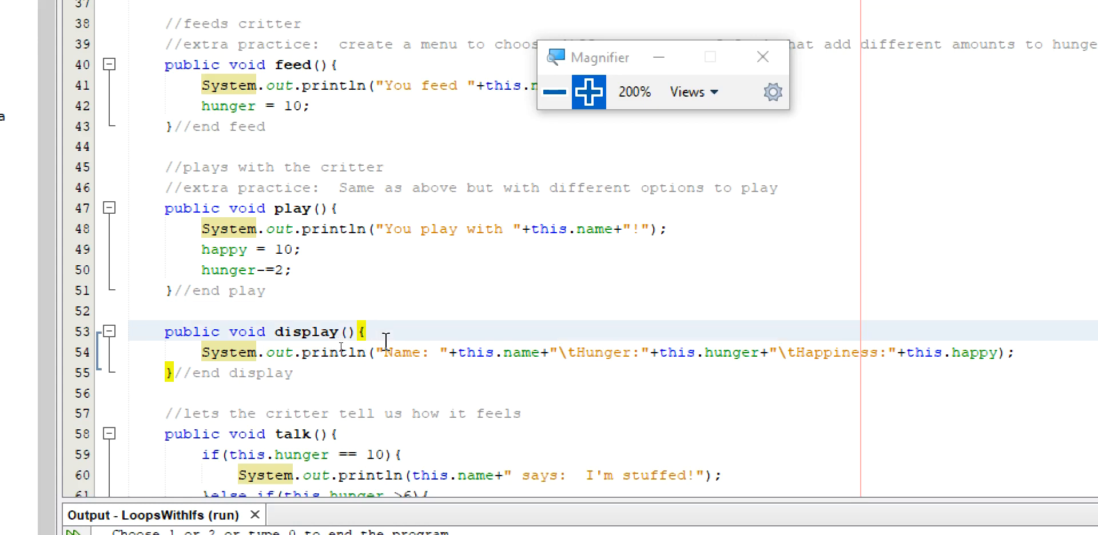
Fold the talk and getName methods, then unfold talk to show its replies.
{"action": "scroll", "scroll_direction": "down", "scroll_amount": 3}
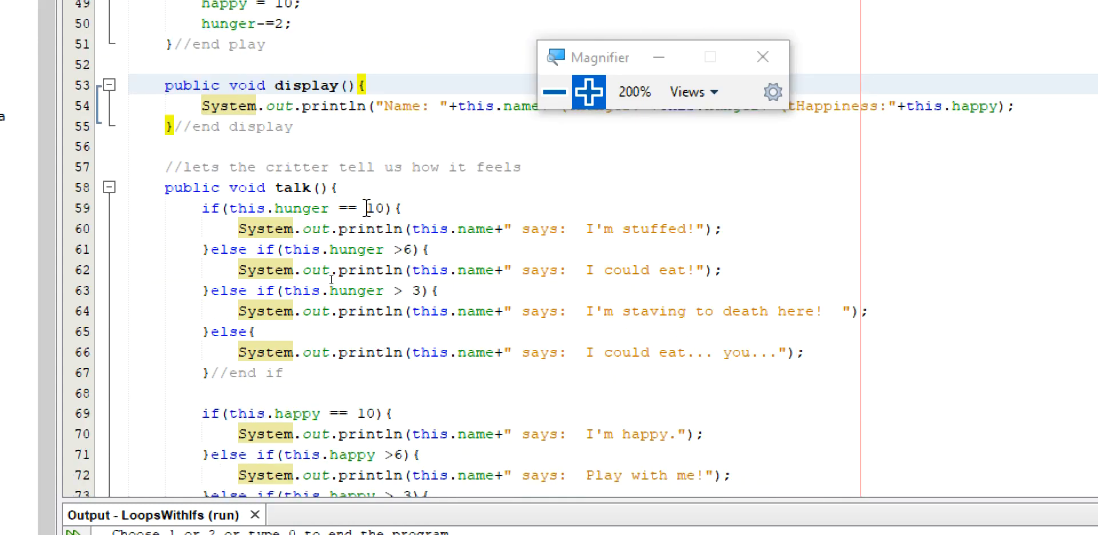
{"action": "left_click", "coordinate": [108, 187]}
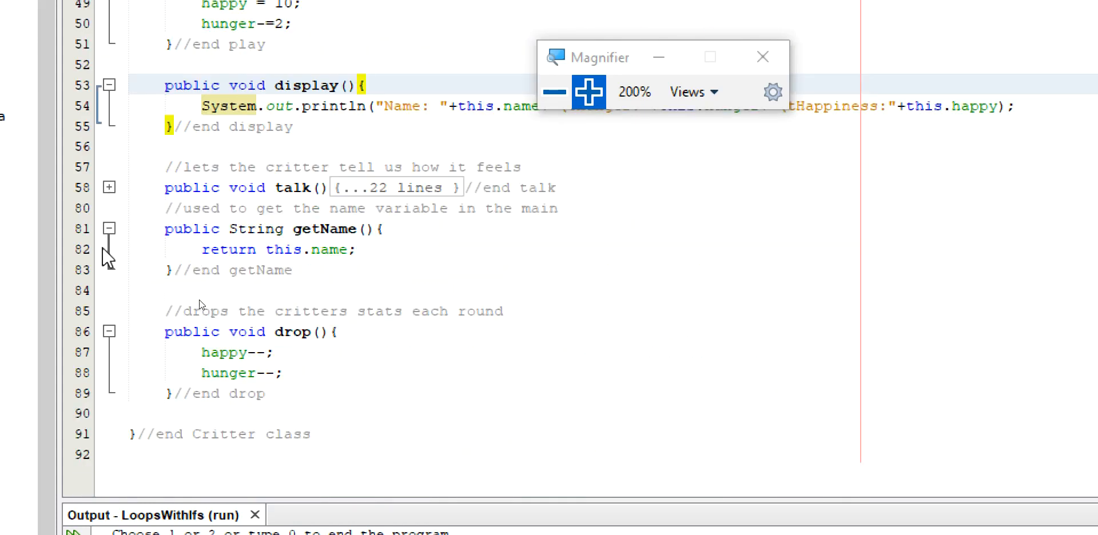
{"action": "left_click", "coordinate": [109, 229]}
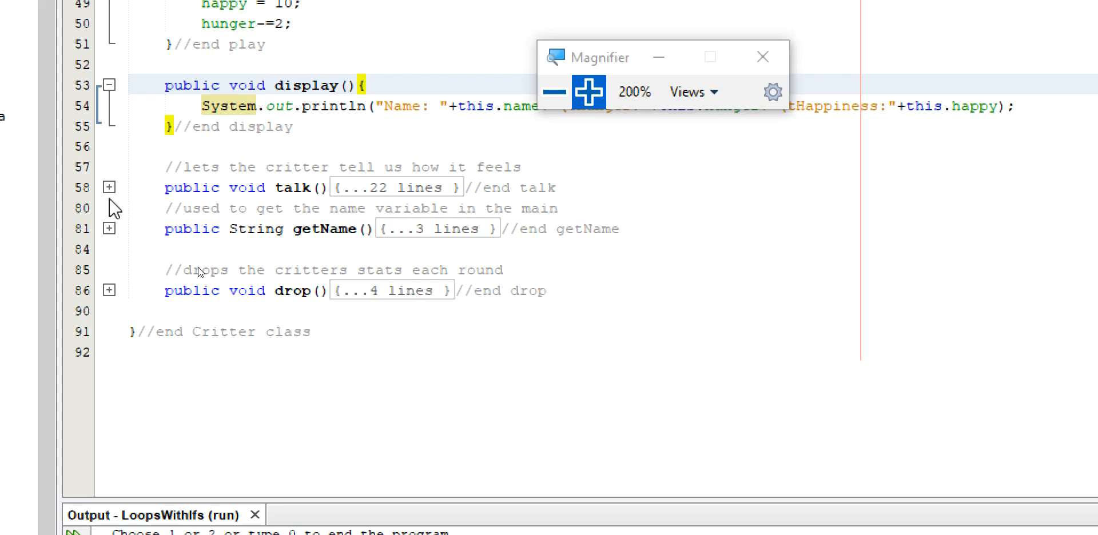
{"action": "left_click", "coordinate": [108, 188]}
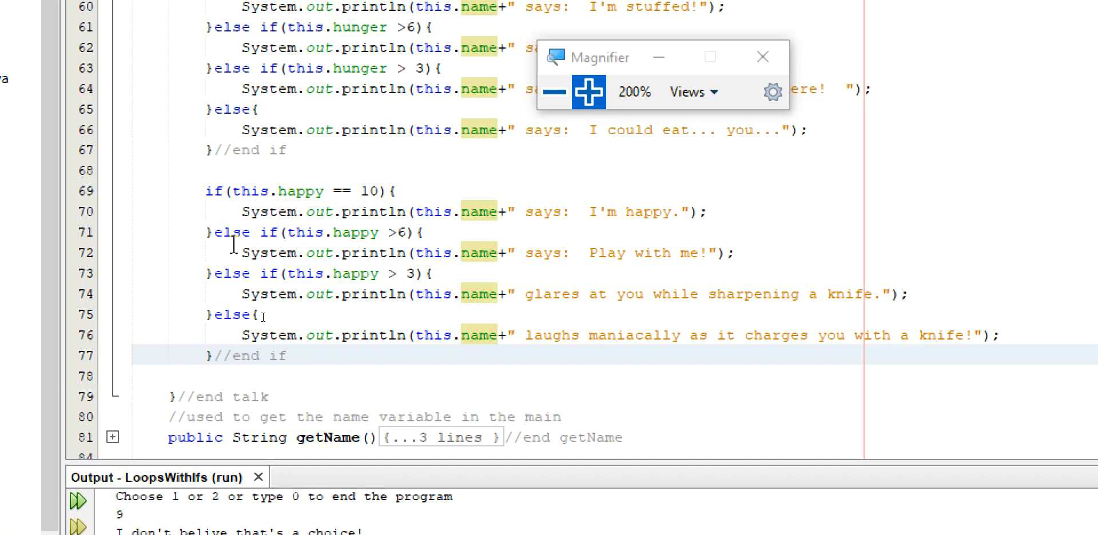
Scroll down through the Critter class toward getName.
{"action": "scroll", "scroll_direction": "down", "scroll_amount": 3}
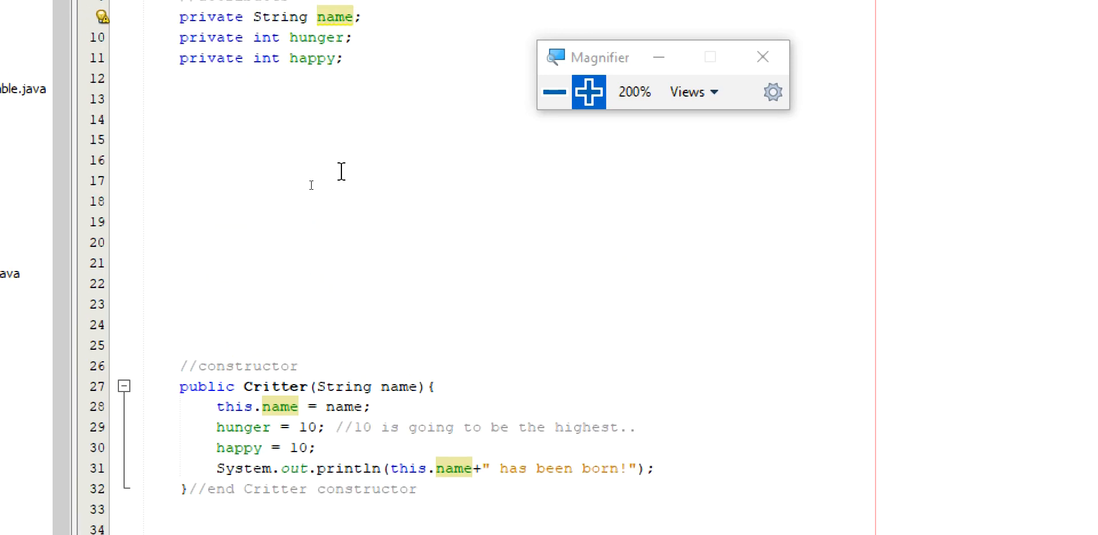
{"action": "mouse_move", "coordinate": [364, 441]}
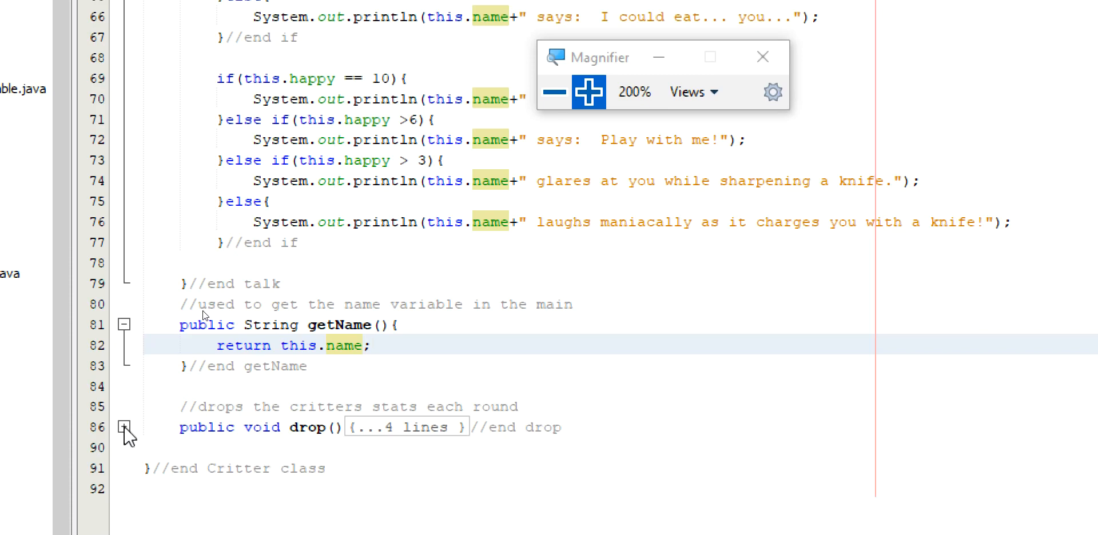
Unfold the drop method and inspect its happy-- and hunger-- lines.
{"action": "left_click", "coordinate": [124, 429]}
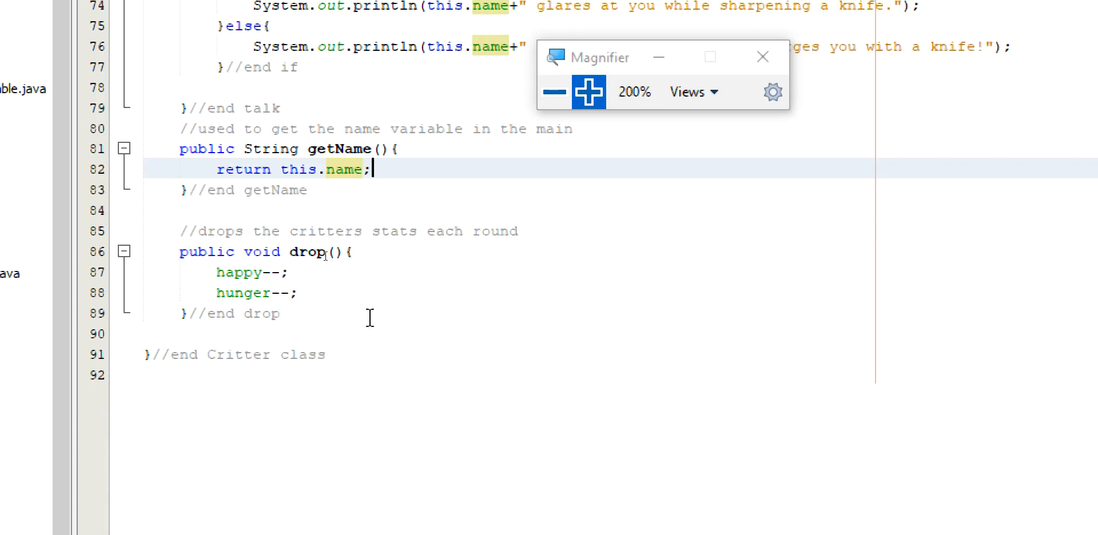
{"action": "mouse_move", "coordinate": [372, 316]}
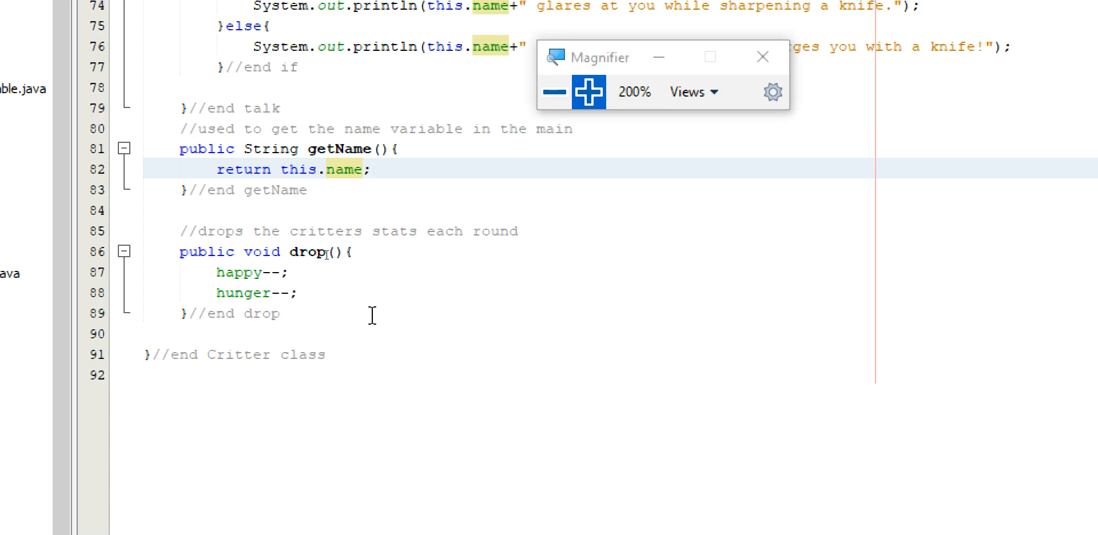
{"action": "left_click", "coordinate": [371, 169]}
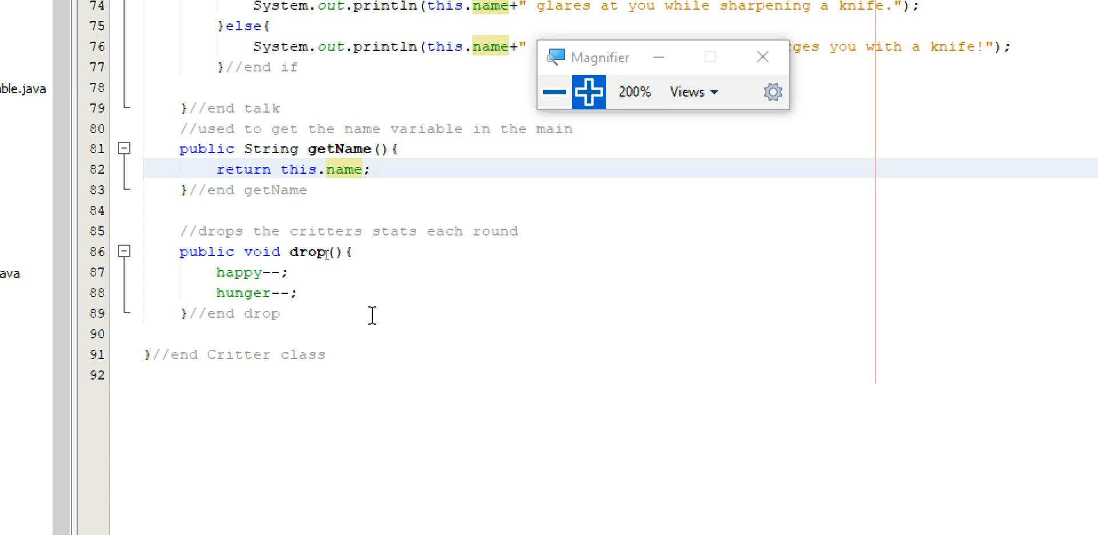
{"action": "left_click", "coordinate": [373, 169]}
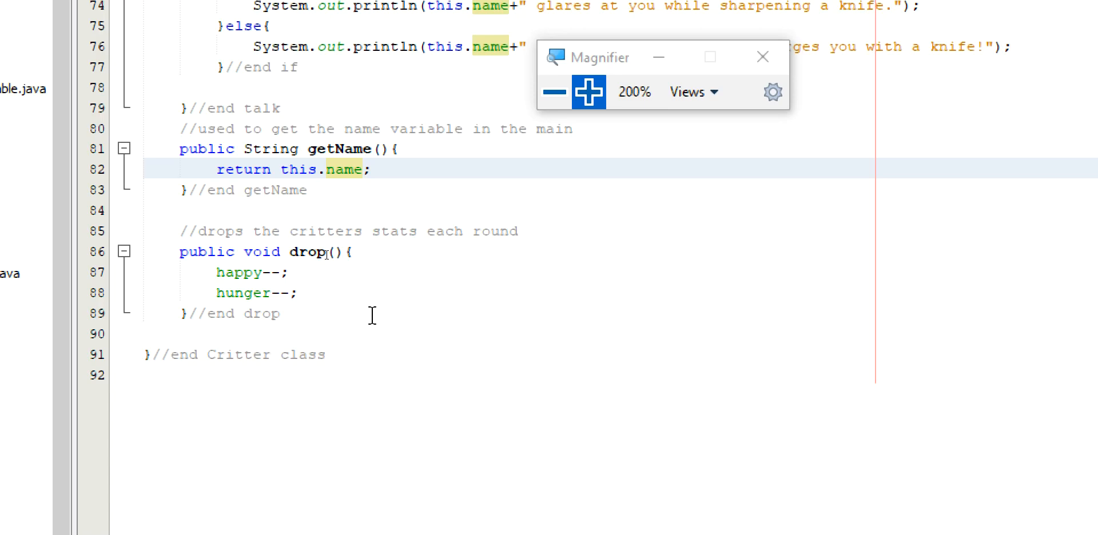
{"action": "left_click", "coordinate": [373, 169]}
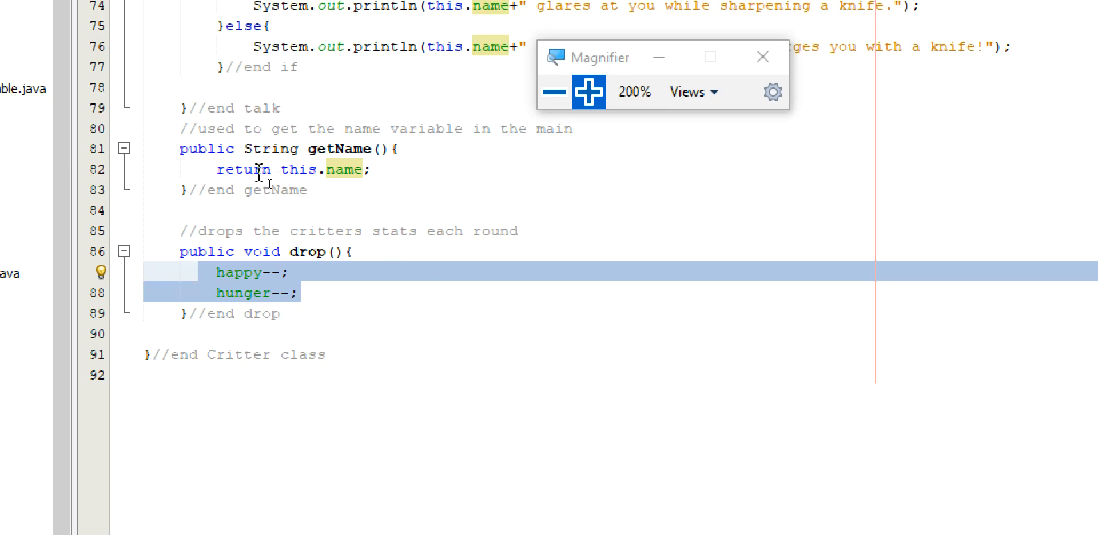
{"action": "left_click", "coordinate": [324, 354]}
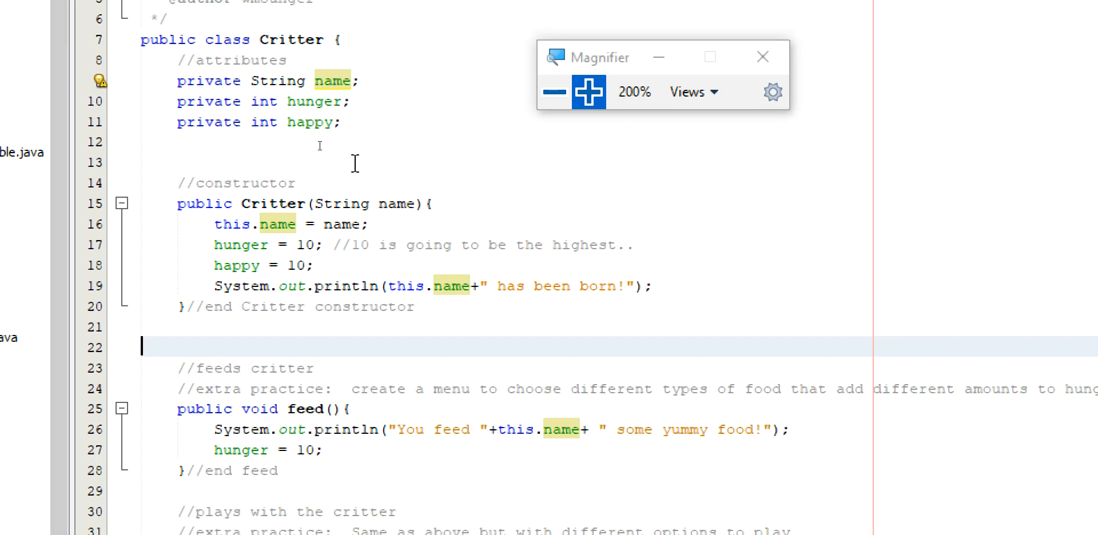
{"action": "mouse_move", "coordinate": [614, 243]}
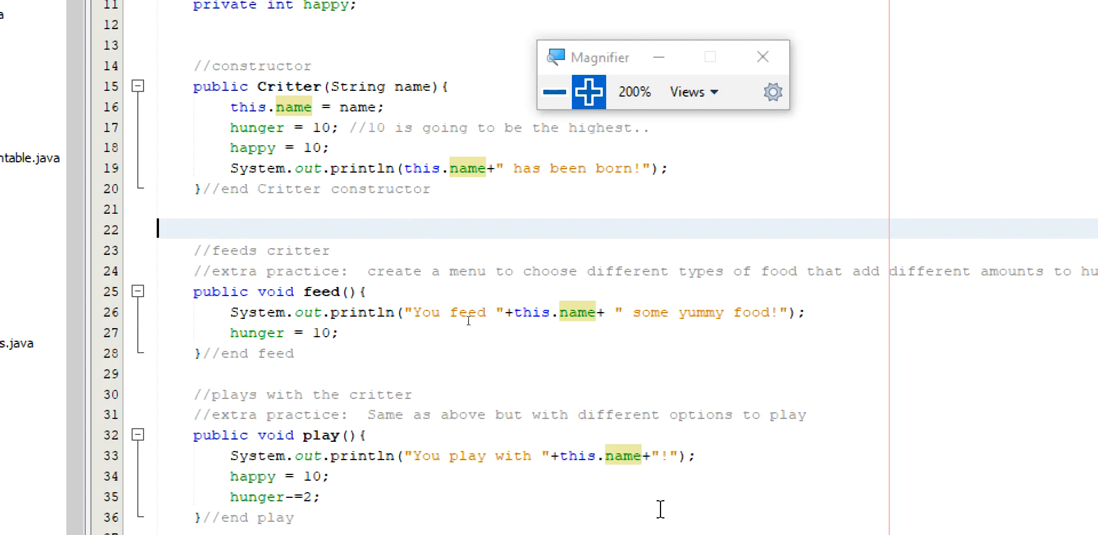
Scroll to the end of Critter.java.
{"action": "scroll", "scroll_direction": "down", "scroll_amount": 3}
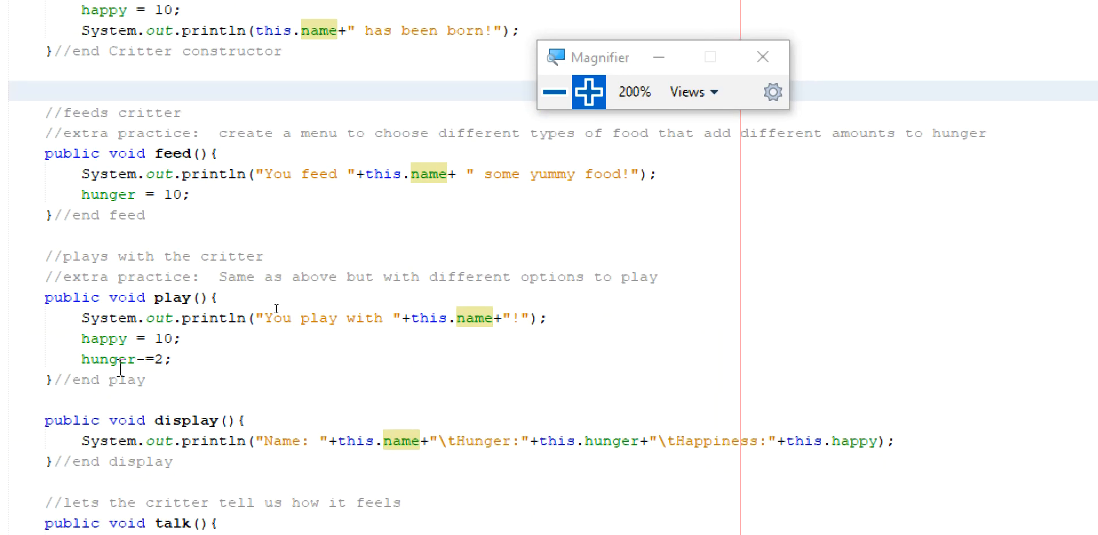
{"action": "scroll", "scroll_direction": "down", "scroll_amount": 3}
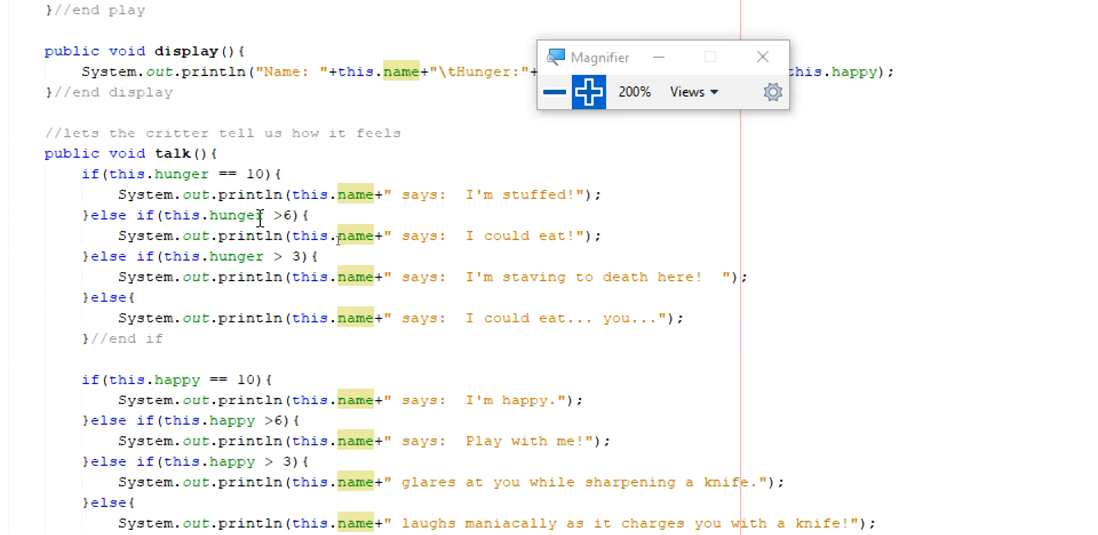
{"action": "scroll", "scroll_direction": "down", "scroll_amount": 3}
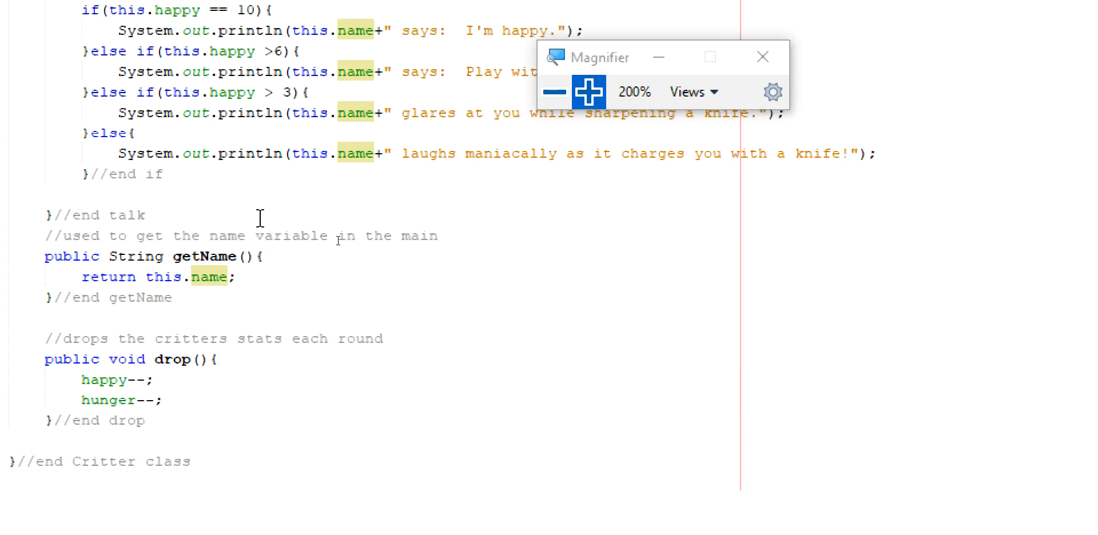
{"action": "scroll", "scroll_direction": "down", "scroll_amount": 3}
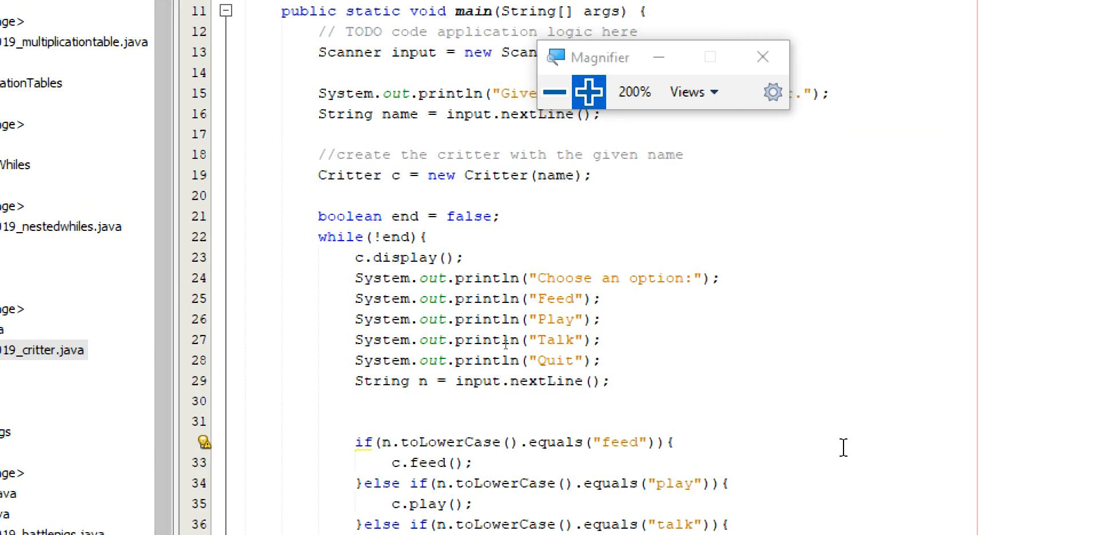
{"action": "mouse_move", "coordinate": [623, 401]}
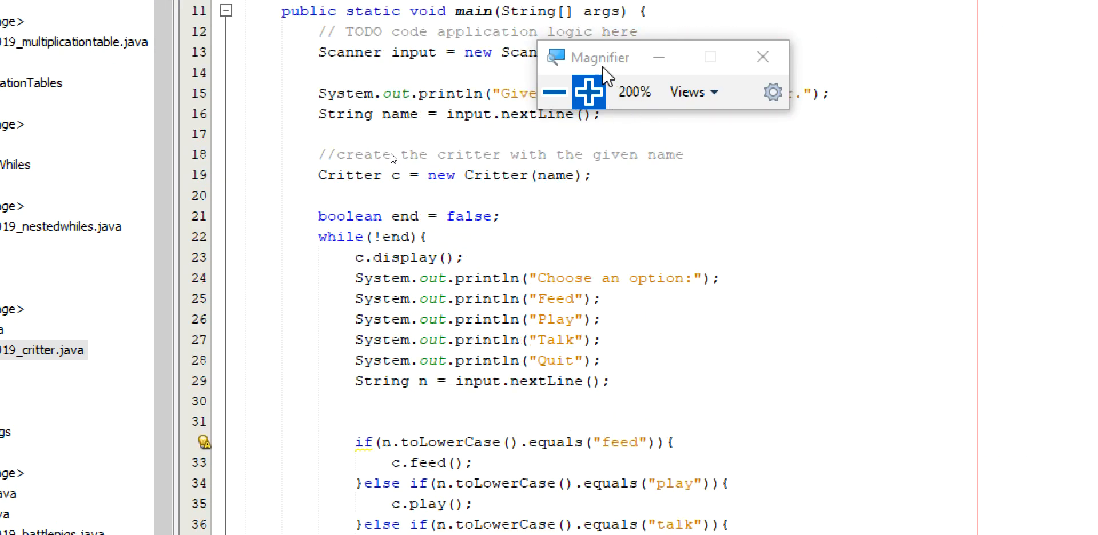
{"action": "left_click_drag", "start_coordinate": [598, 56], "coordinate": [837, 7]}
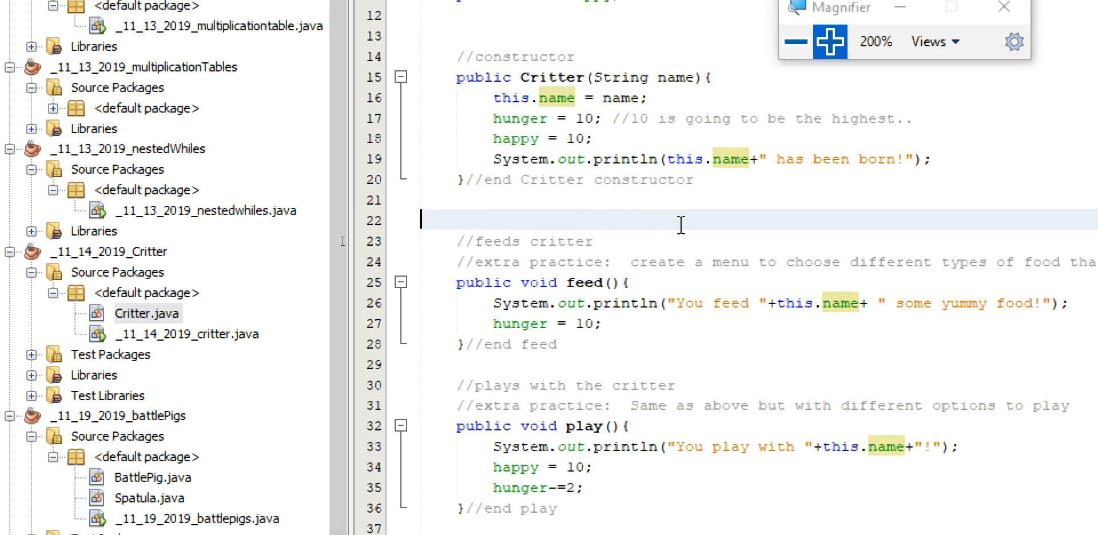
{"action": "left_click", "coordinate": [186, 334]}
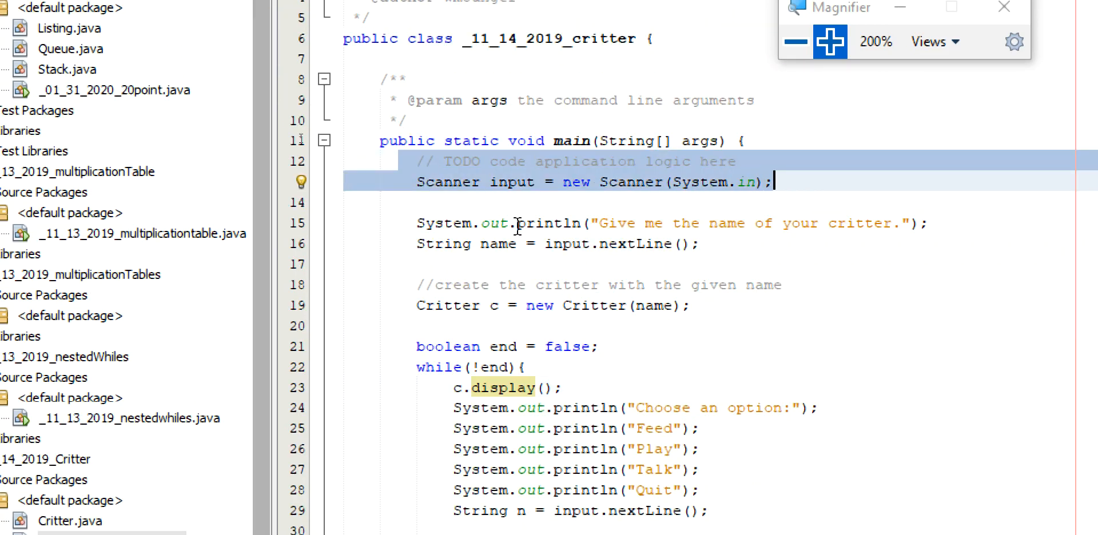
{"action": "scroll", "scroll_direction": "down", "scroll_amount": 3}
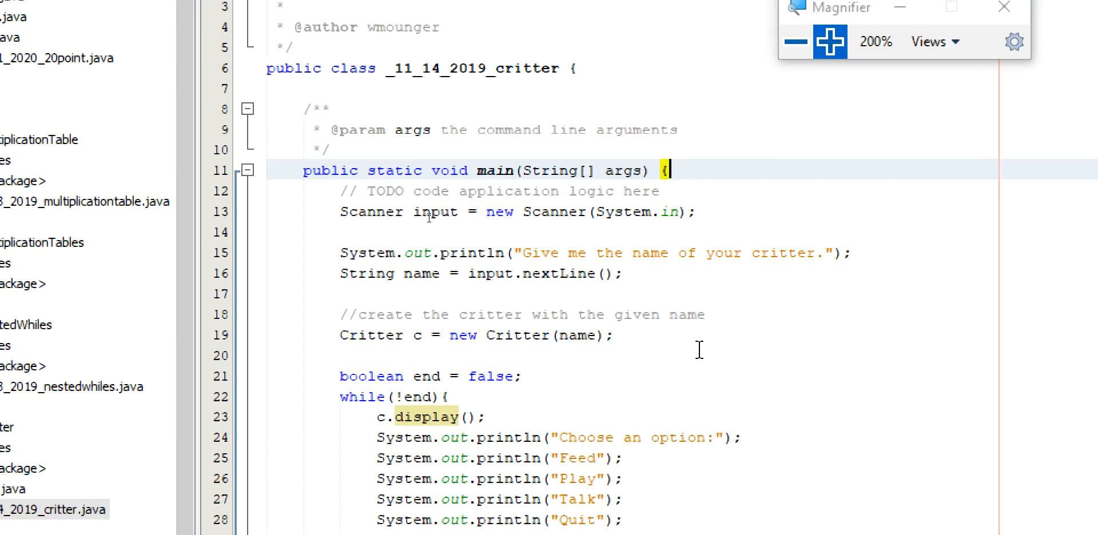
{"action": "scroll", "scroll_direction": "down", "scroll_amount": 3}
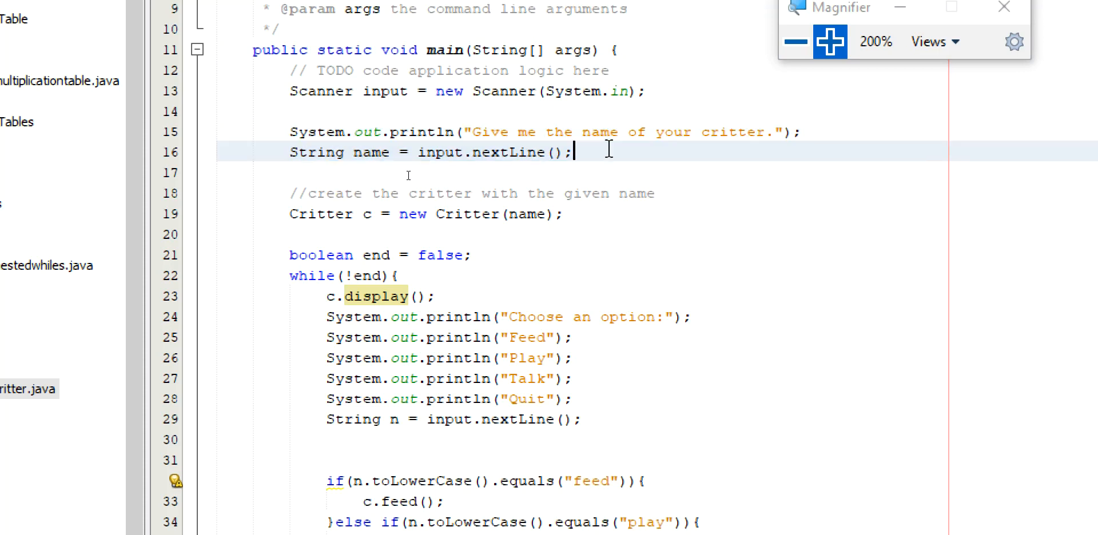
{"action": "left_click", "coordinate": [412, 214]}
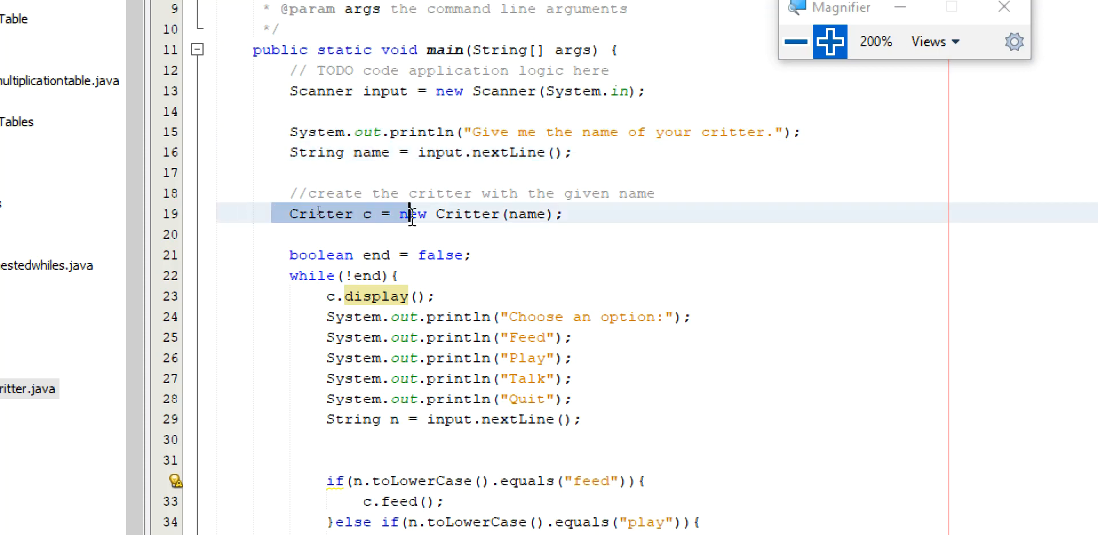
{"action": "left_click", "coordinate": [565, 214]}
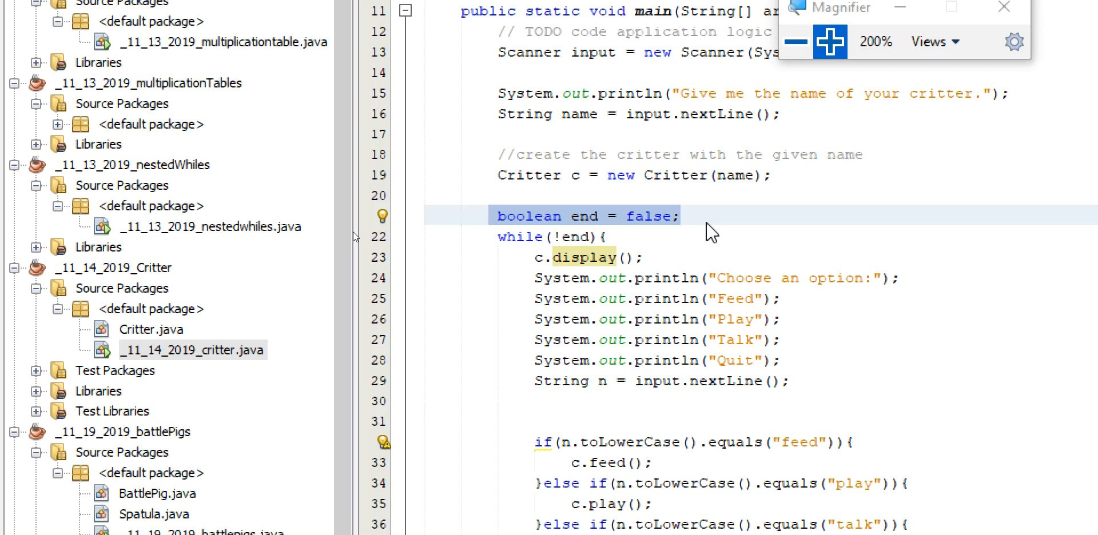
{"action": "left_click", "coordinate": [681, 215]}
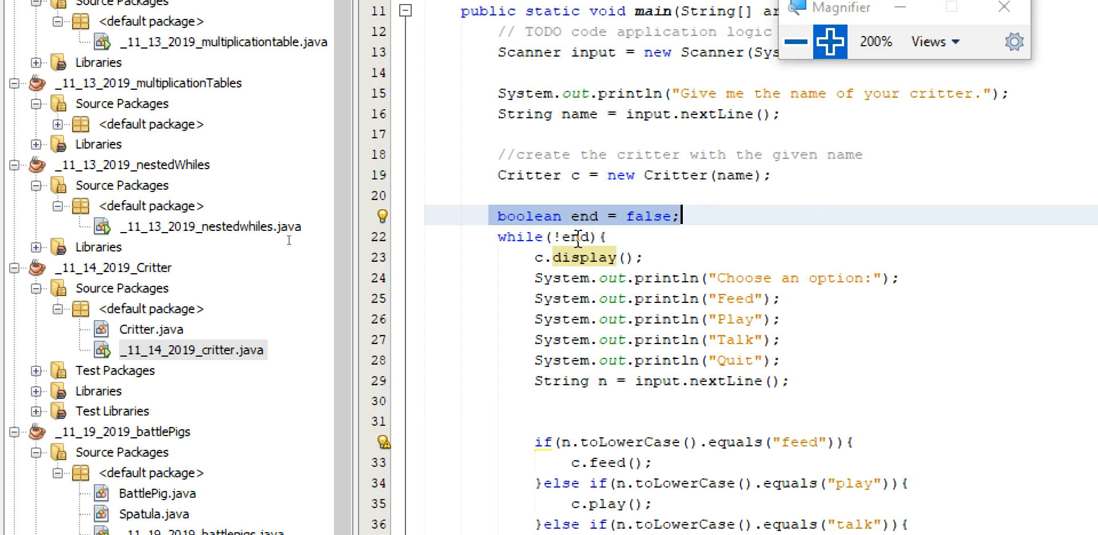
{"action": "mouse_move", "coordinate": [666, 261]}
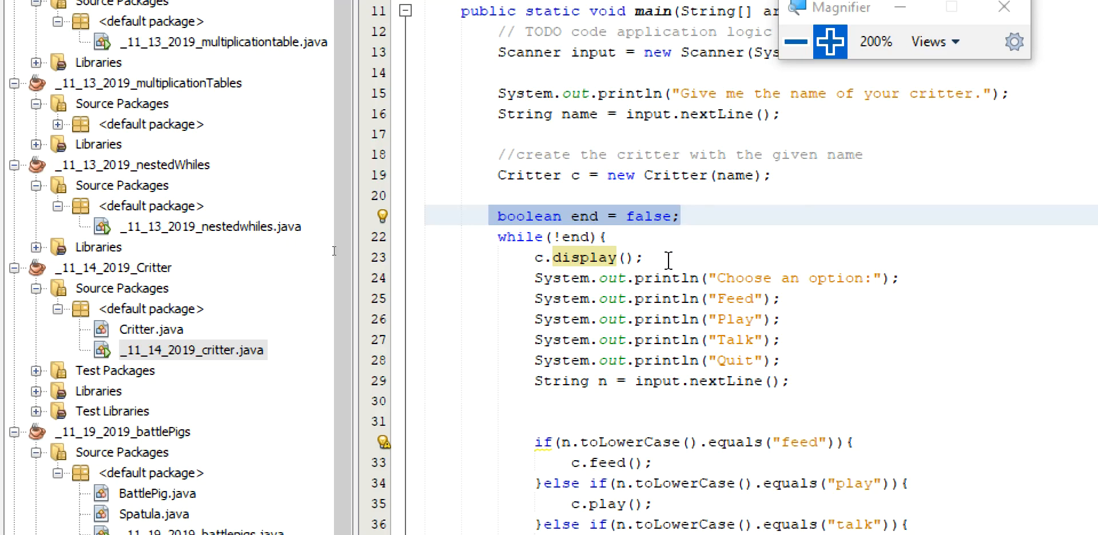
{"action": "mouse_move", "coordinate": [771, 309]}
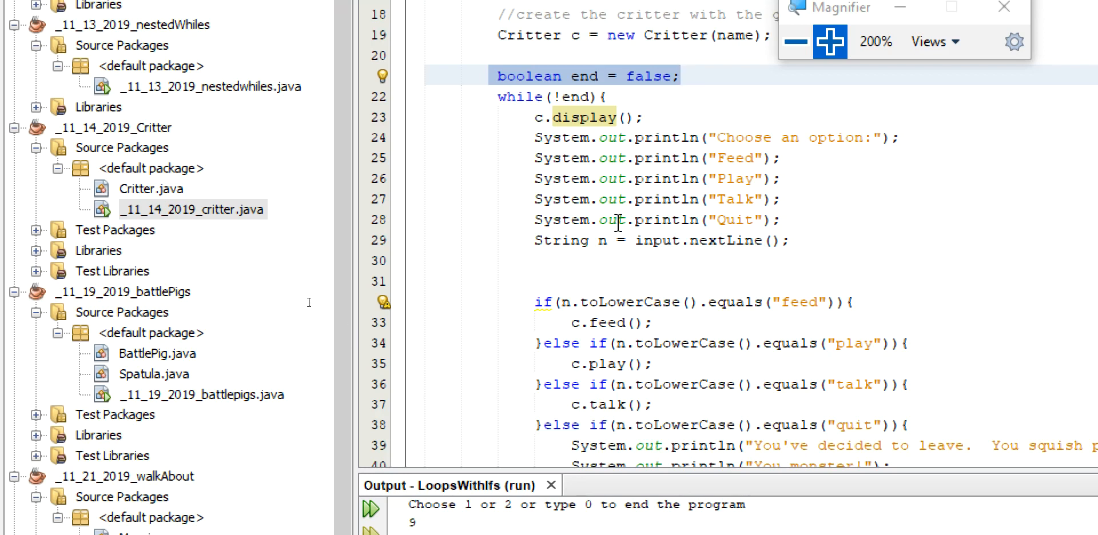
{"action": "mouse_move", "coordinate": [772, 324]}
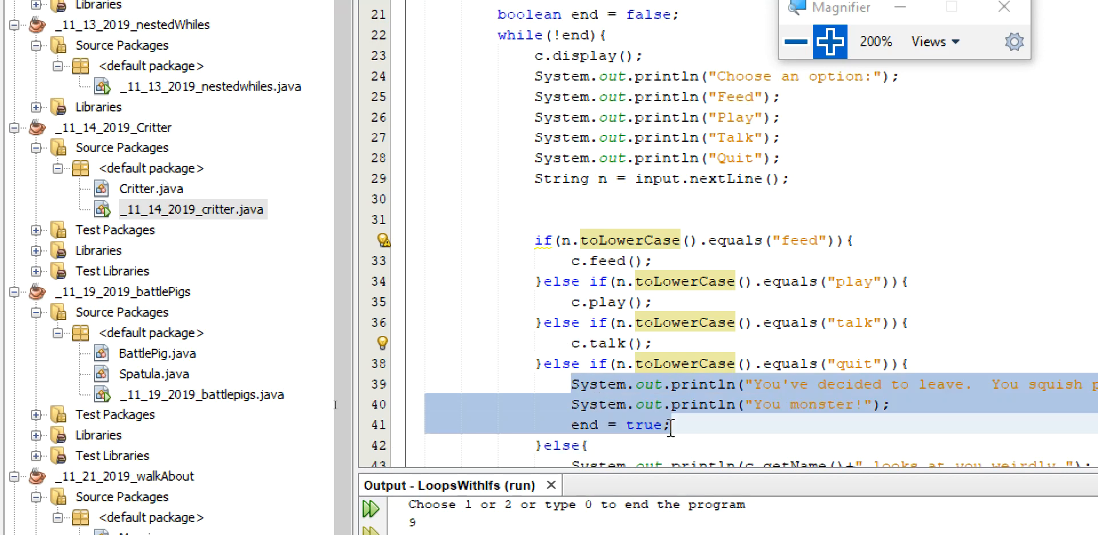
{"action": "scroll", "scroll_direction": "down", "scroll_amount": 3}
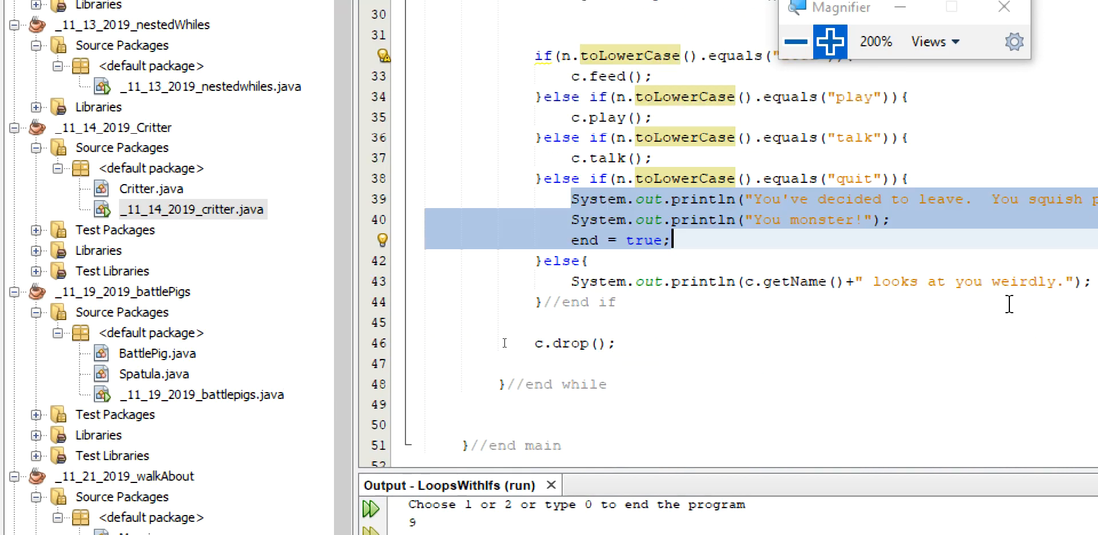
{"action": "mouse_move", "coordinate": [655, 350]}
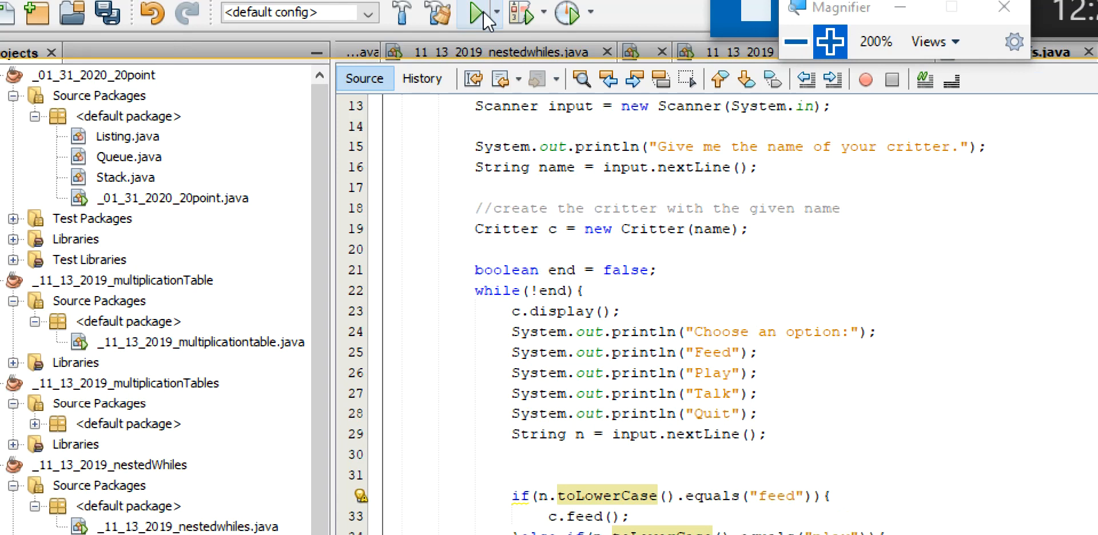
Run the project, name the critter Perry Porker, and choose talk.
{"action": "left_click", "coordinate": [475, 13]}
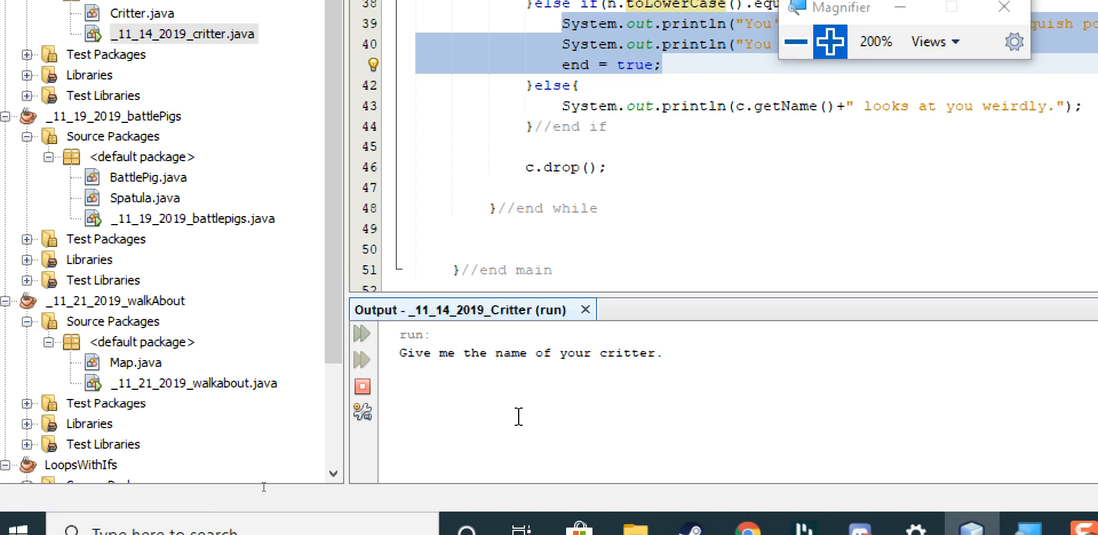
{"action": "type", "text": "Perry Po"}
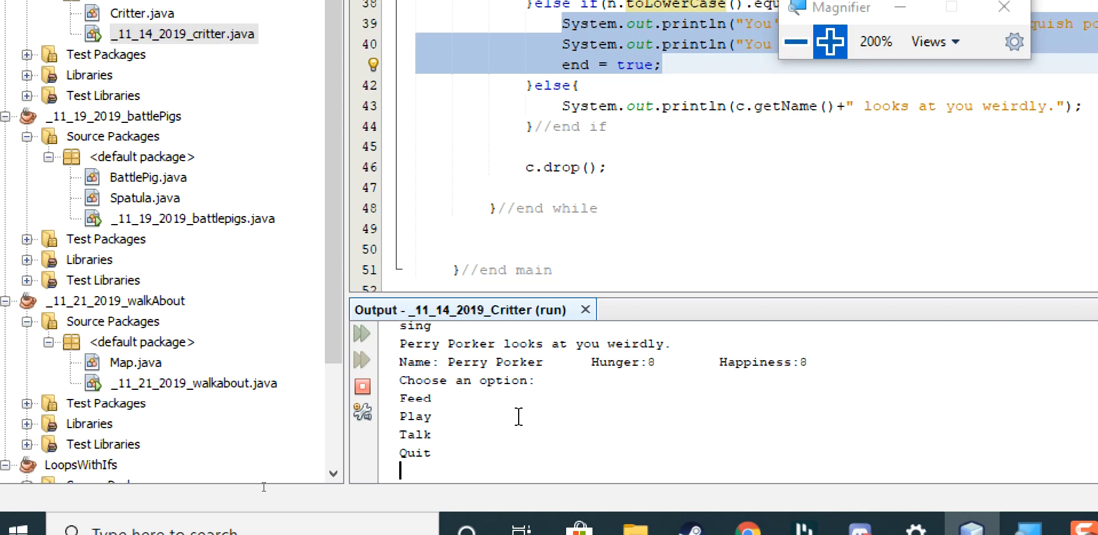
{"action": "type", "text": "t"}
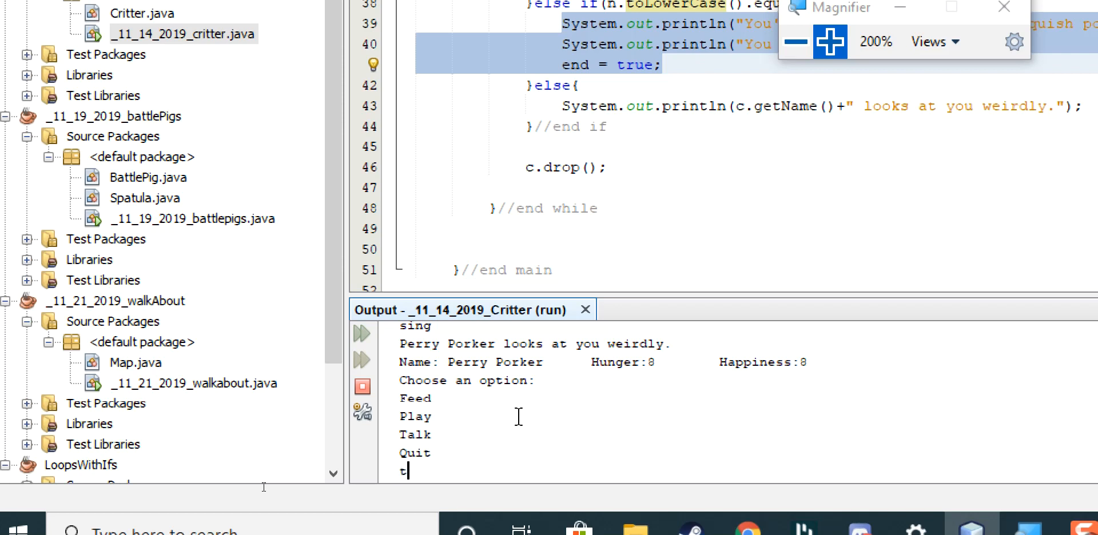
{"action": "key", "text": "enter"}
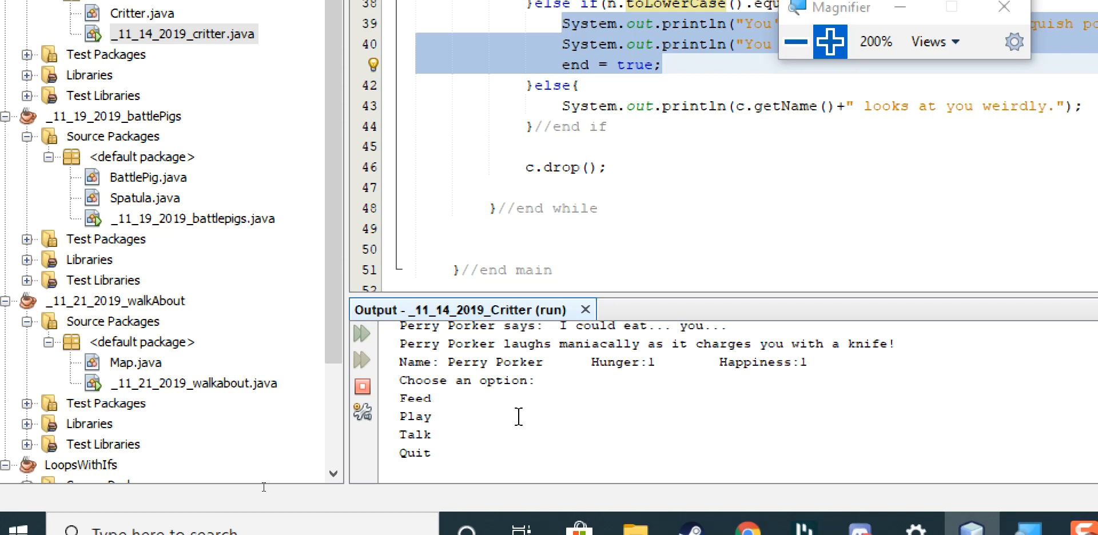
Feed and play with the critter, then quit the menu.
{"action": "type", "text": "feed"}
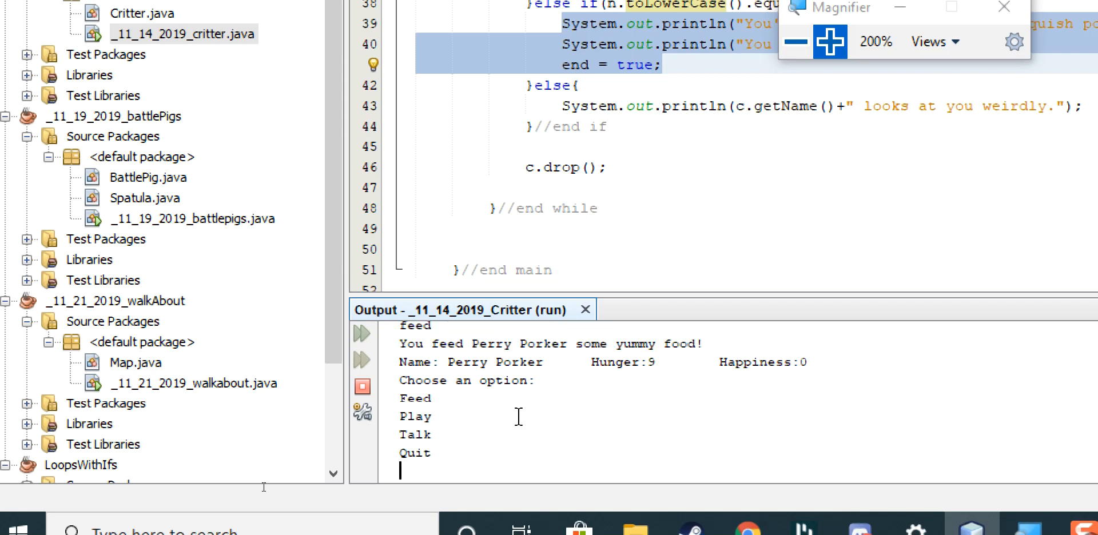
{"action": "type", "text": "d"}
{"action": "type", "text": "p"}
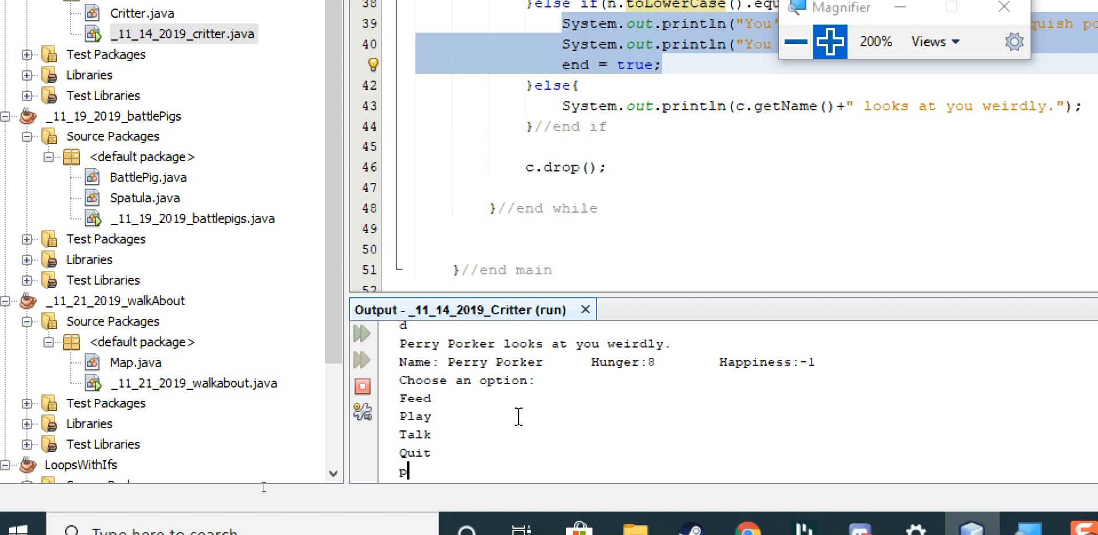
{"action": "key", "text": "enter"}
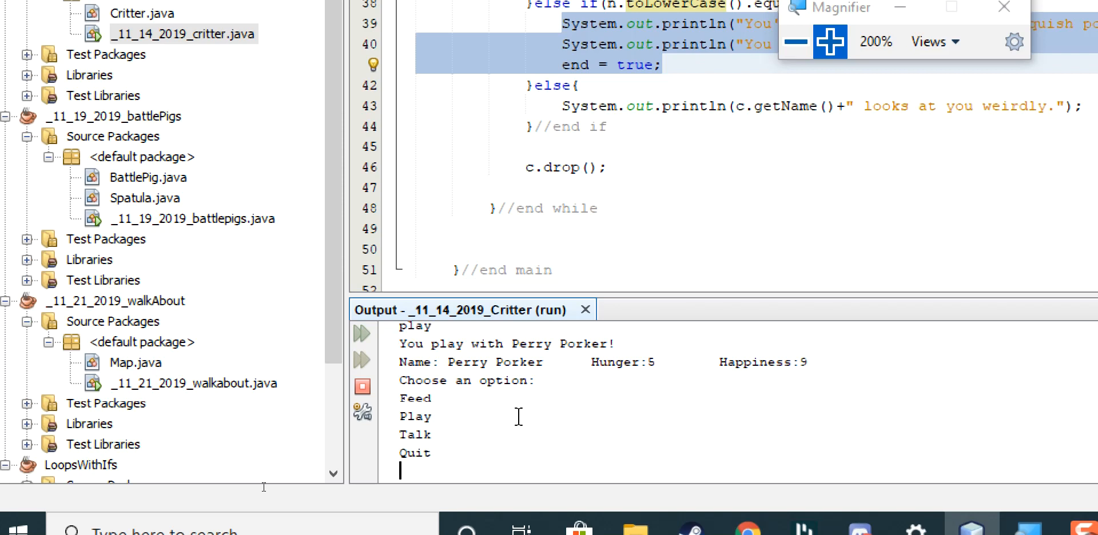
{"action": "type", "text": "feed"}
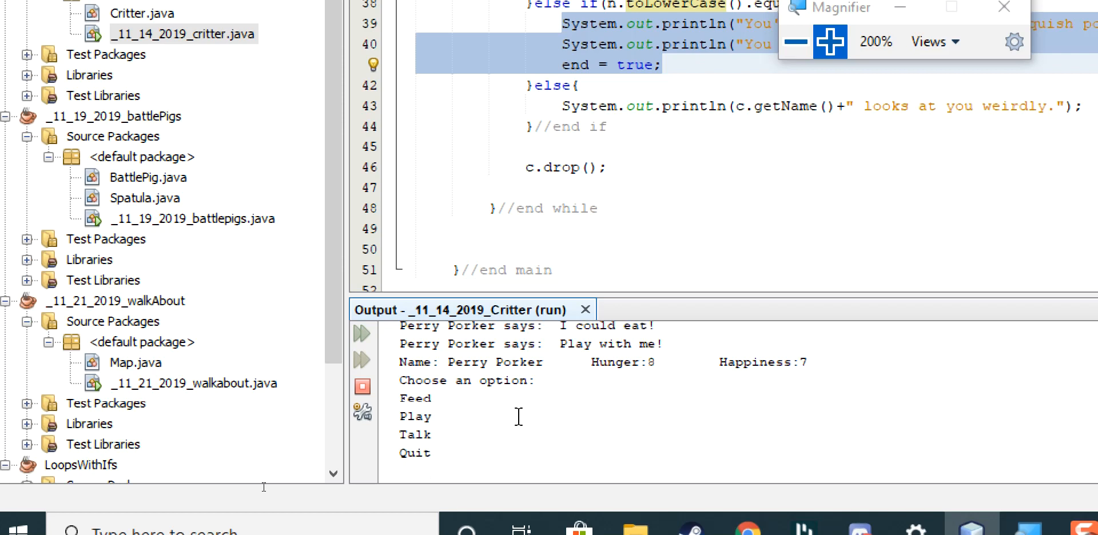
{"action": "type", "text": "quit"}
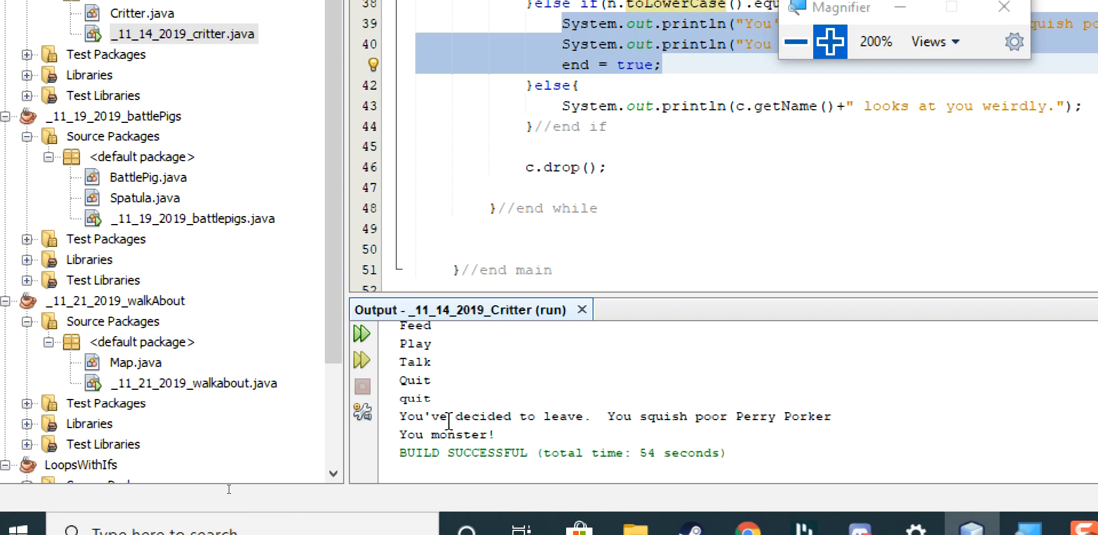
{"action": "scroll", "scroll_direction": "down", "scroll_amount": 3}
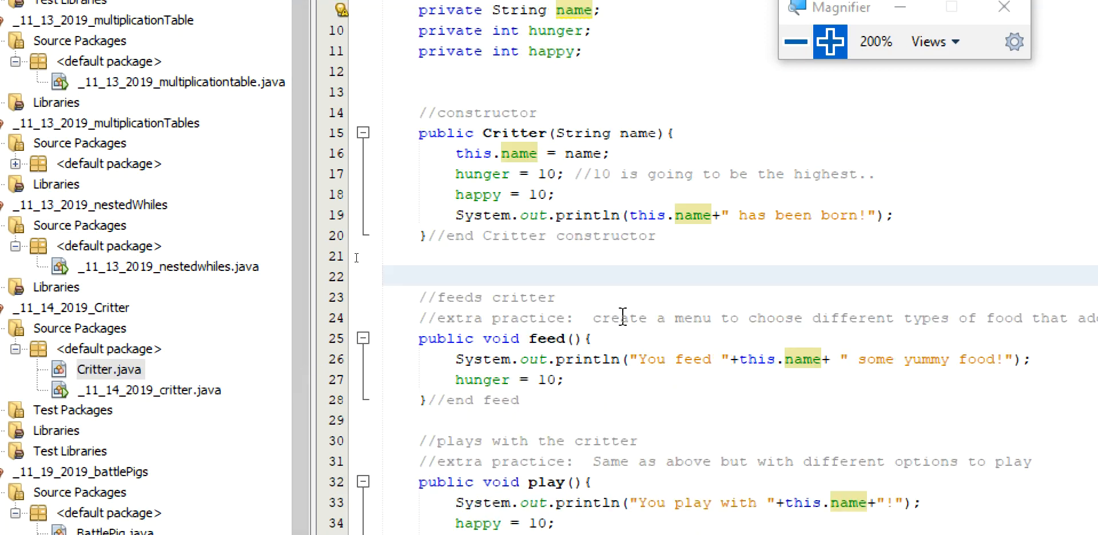
Scroll through Critter.java's feed, play, display and talk methods and select some code.
{"action": "scroll", "scroll_direction": "down", "scroll_amount": 3}
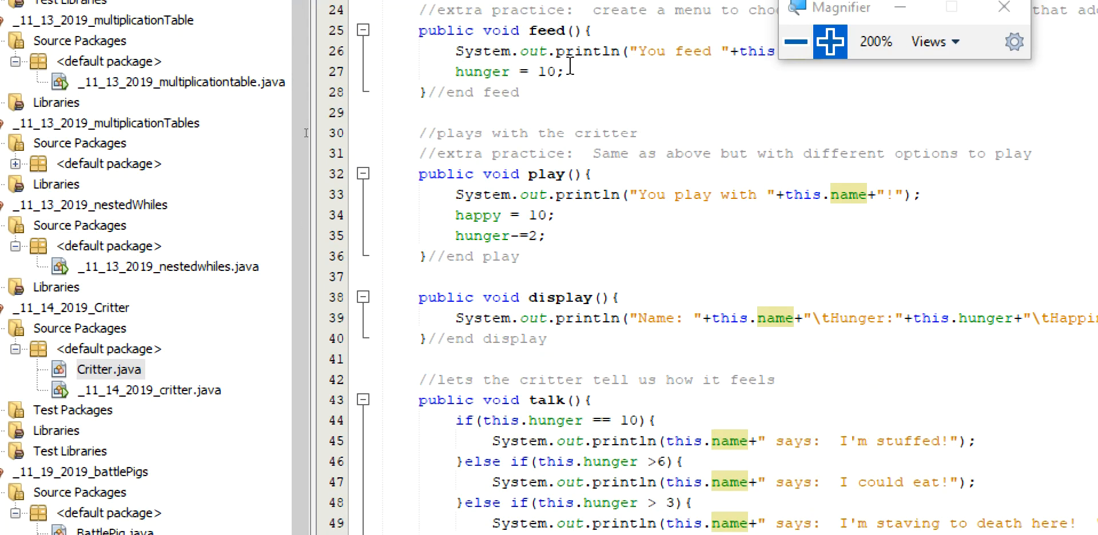
{"action": "scroll", "scroll_direction": "down", "scroll_amount": 3}
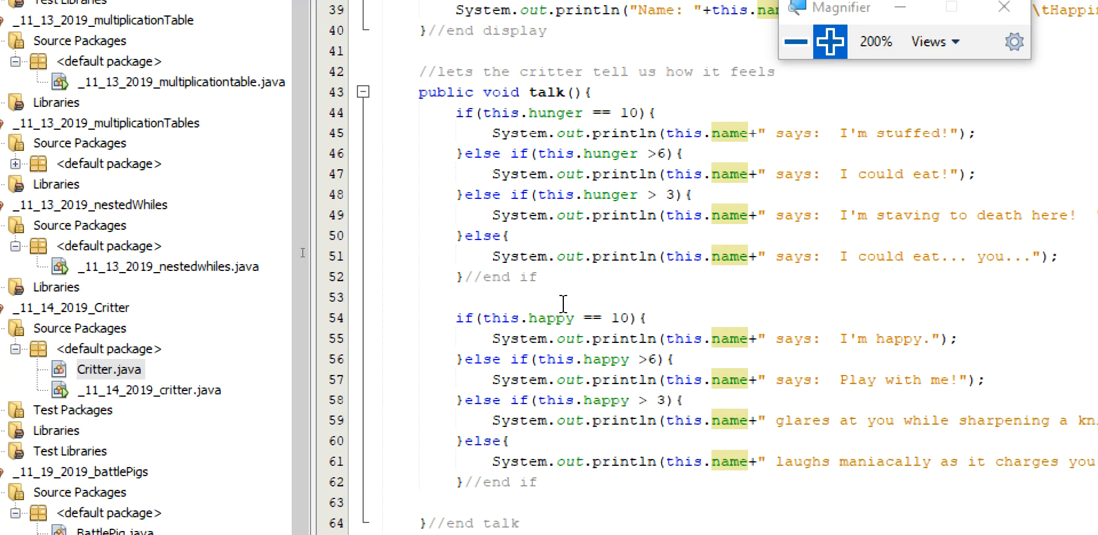
{"action": "scroll", "scroll_direction": "down", "scroll_amount": 3}
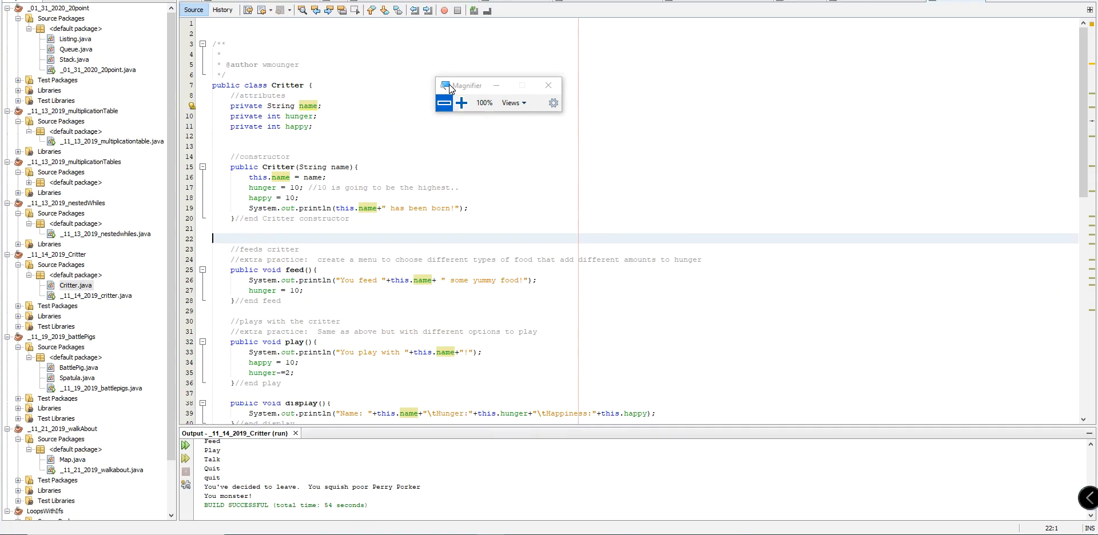
{"action": "left_click_drag", "start_coordinate": [465, 85], "coordinate": [843, 122]}
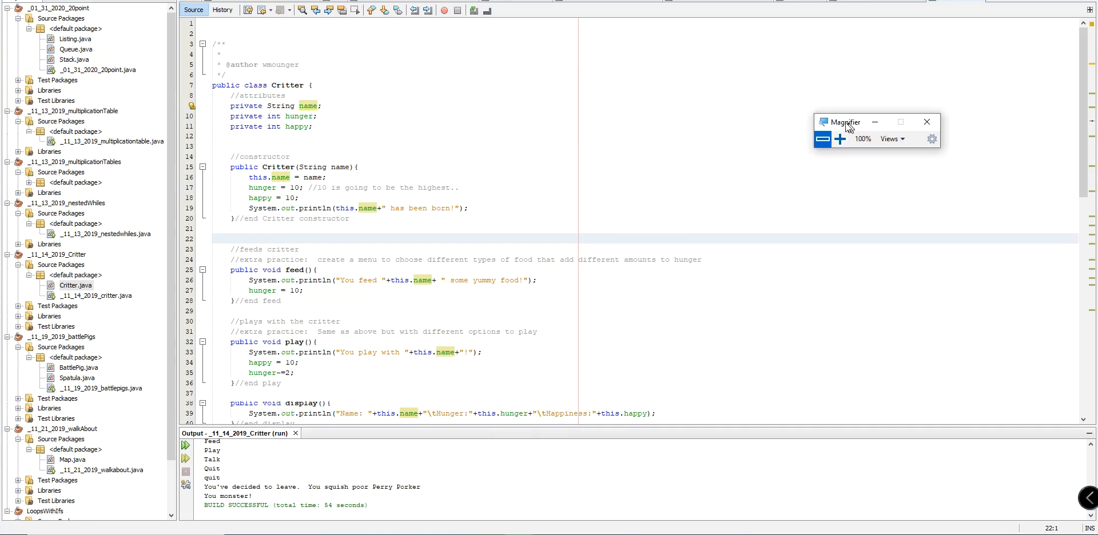